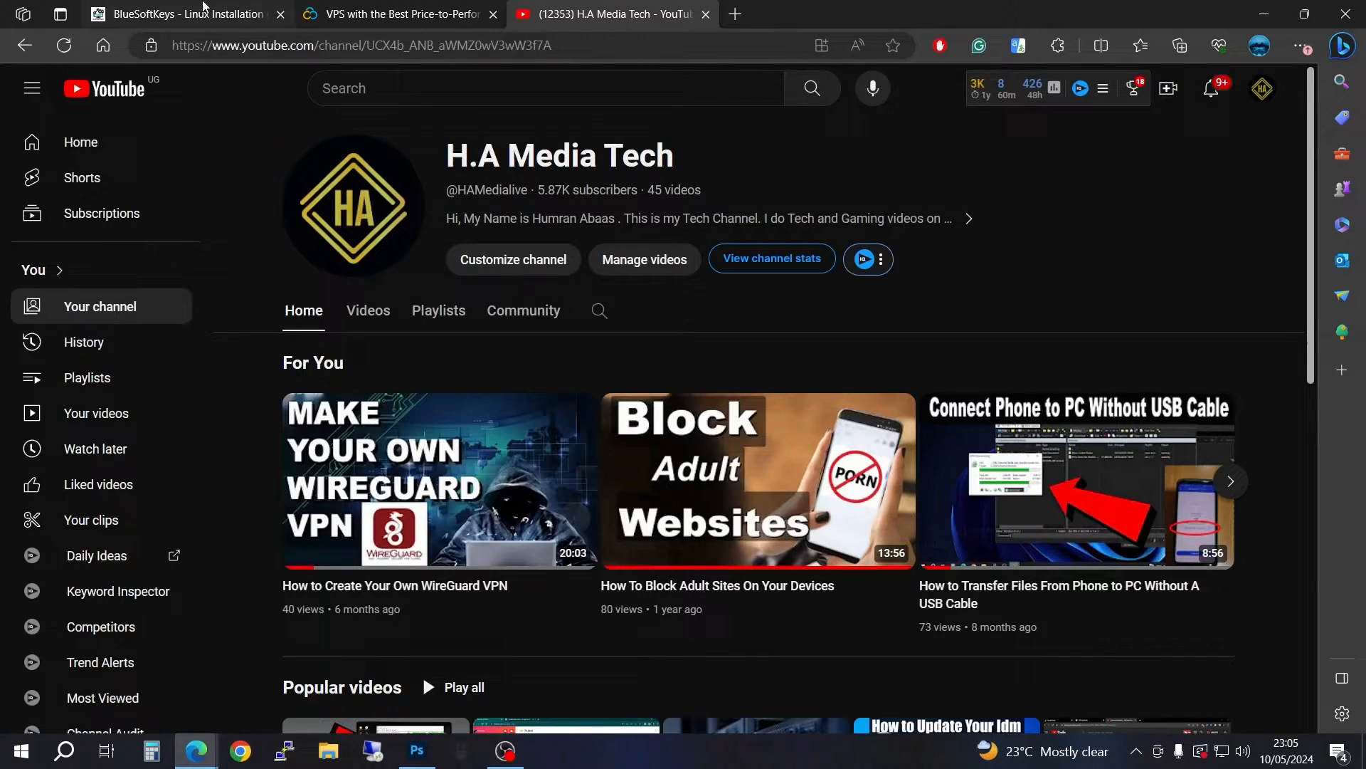
Check the Contabo VPS tab, then scroll the BlueSoftKeys Linux script list to Pulse Audio.
click(174, 14)
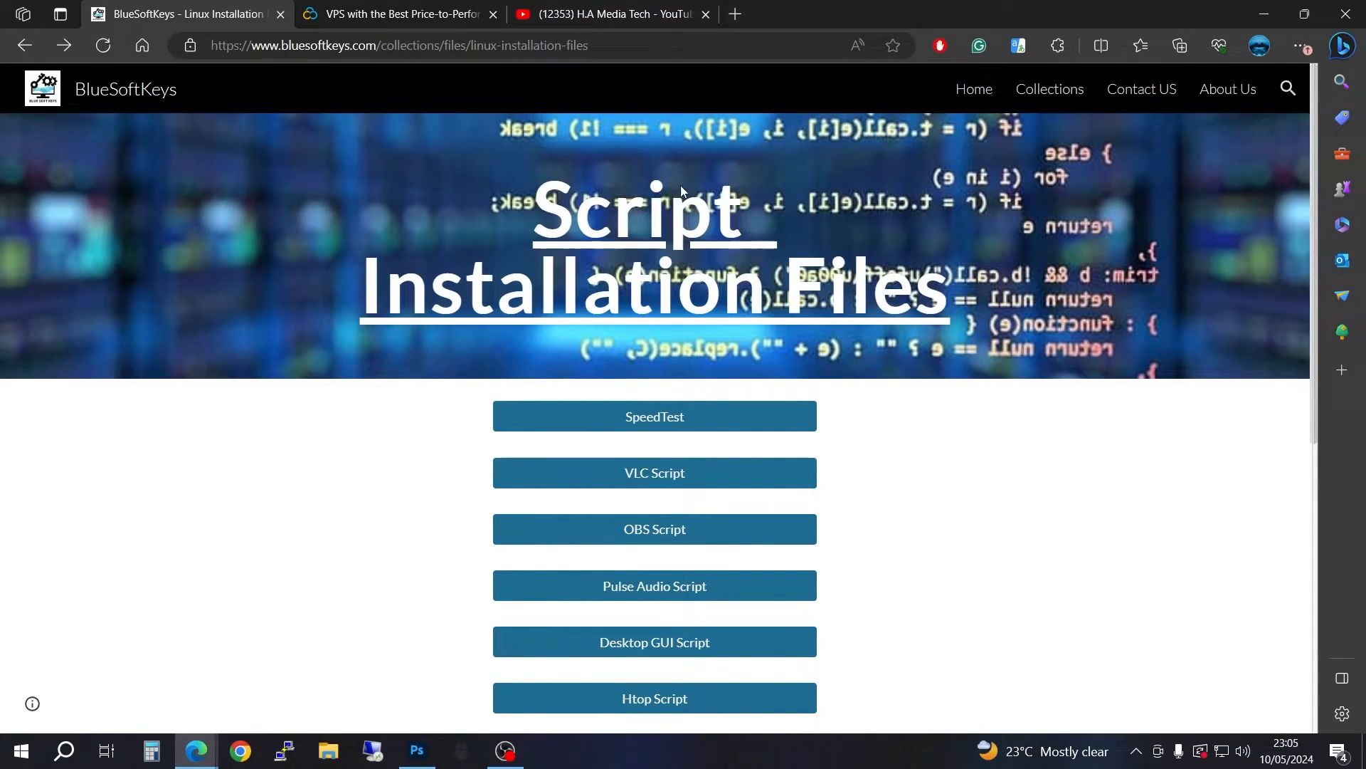
click(397, 14)
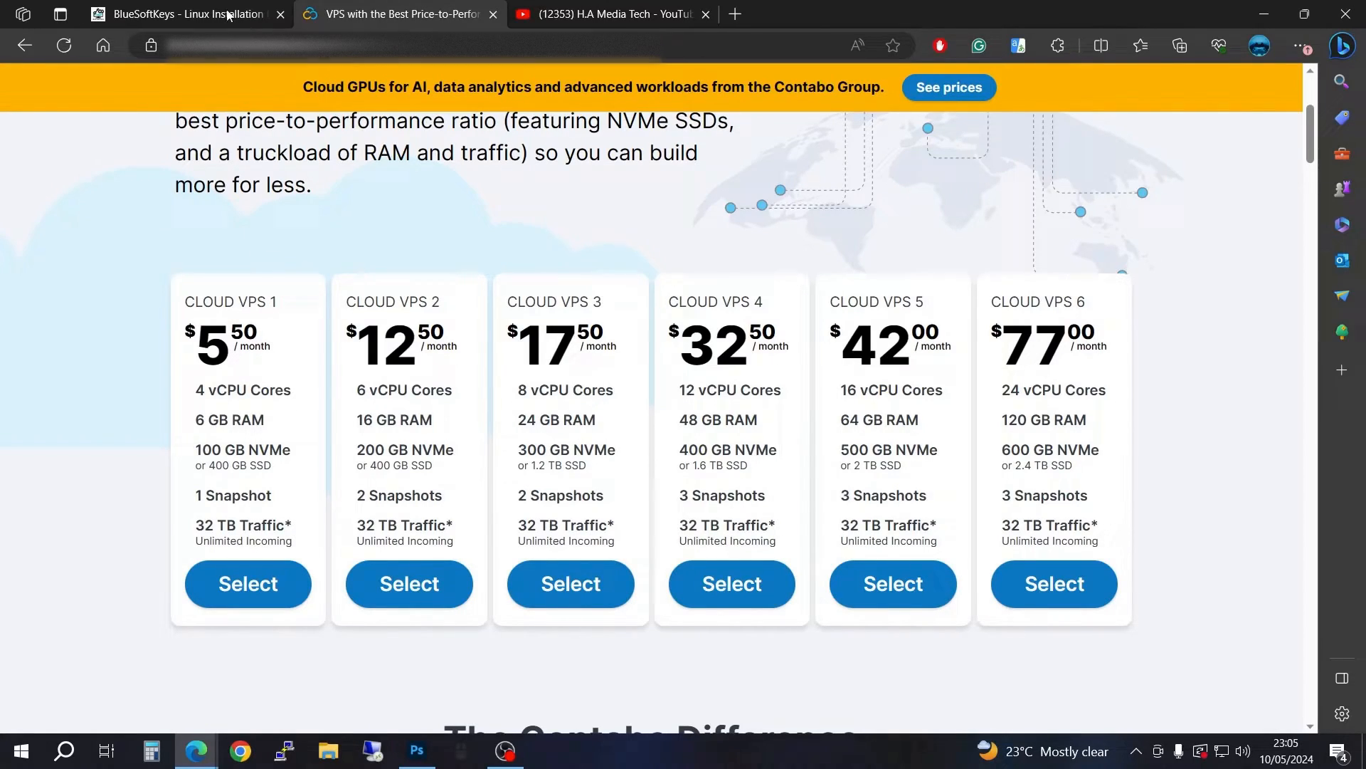
click(174, 14)
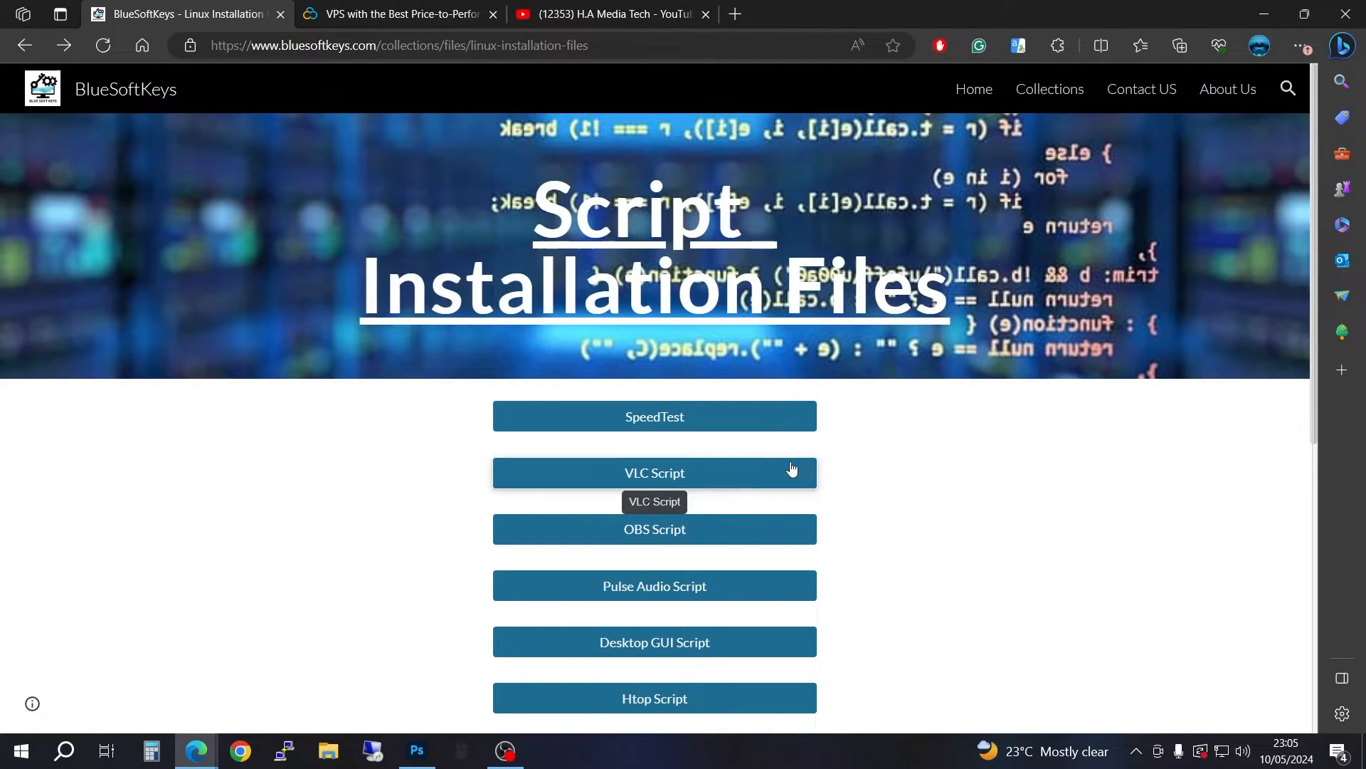
scroll(down, 3)
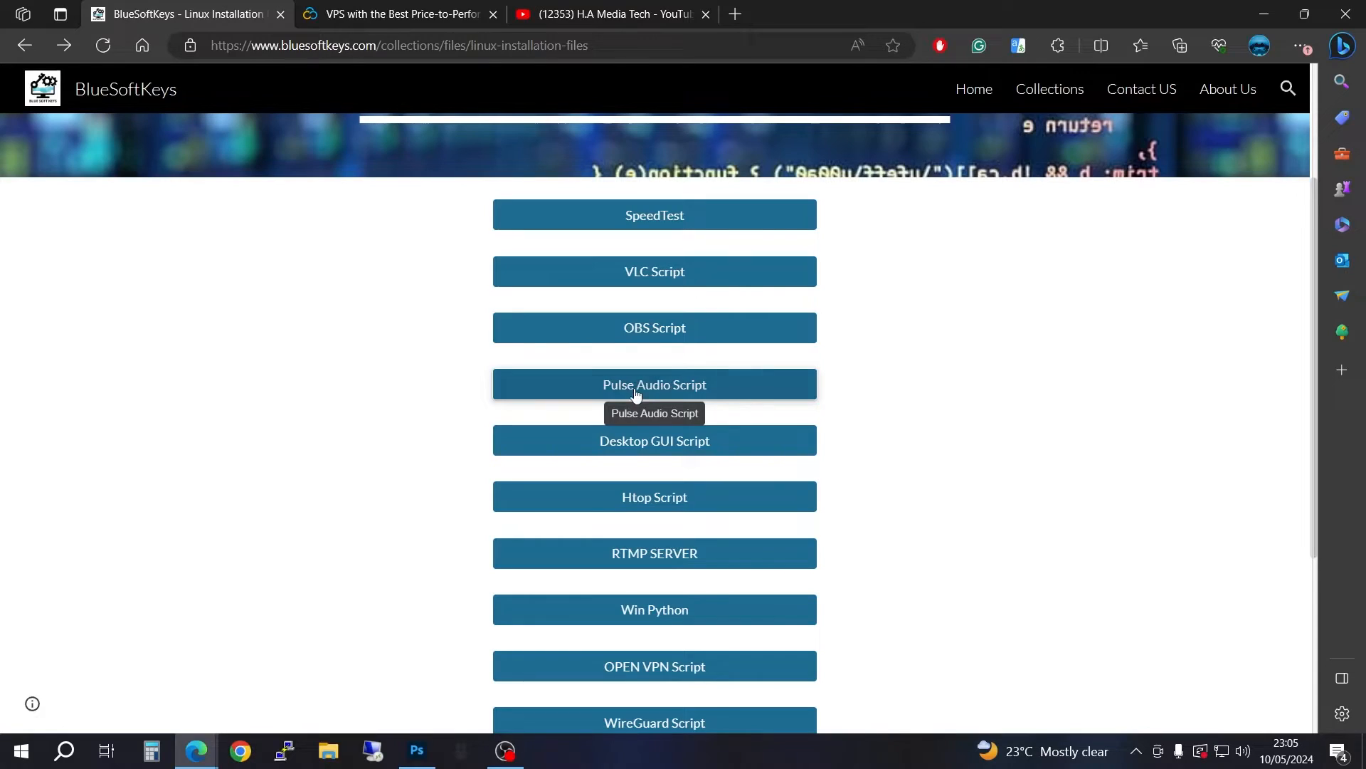
Open the Pulse Audio Script installation page and start a Windows taskbar search.
click(655, 384)
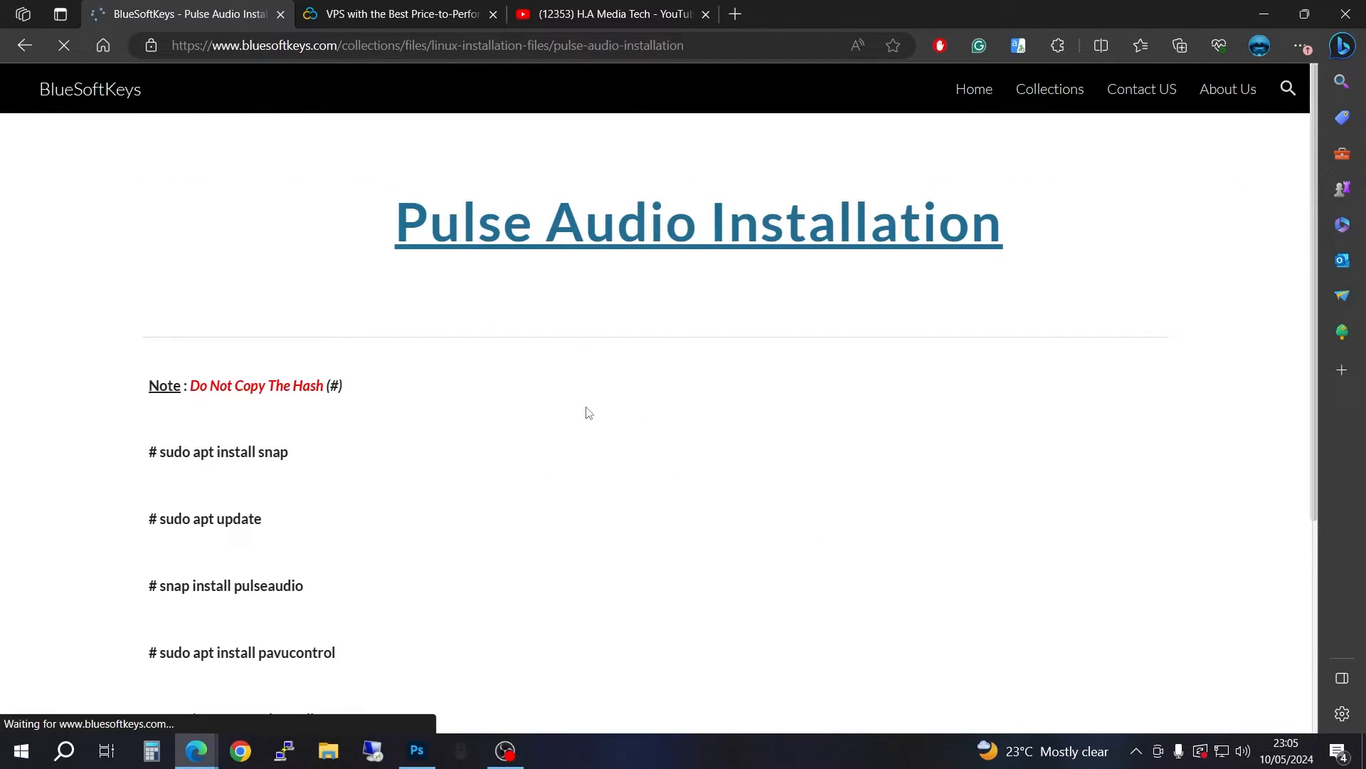
mouse_move(249, 534)
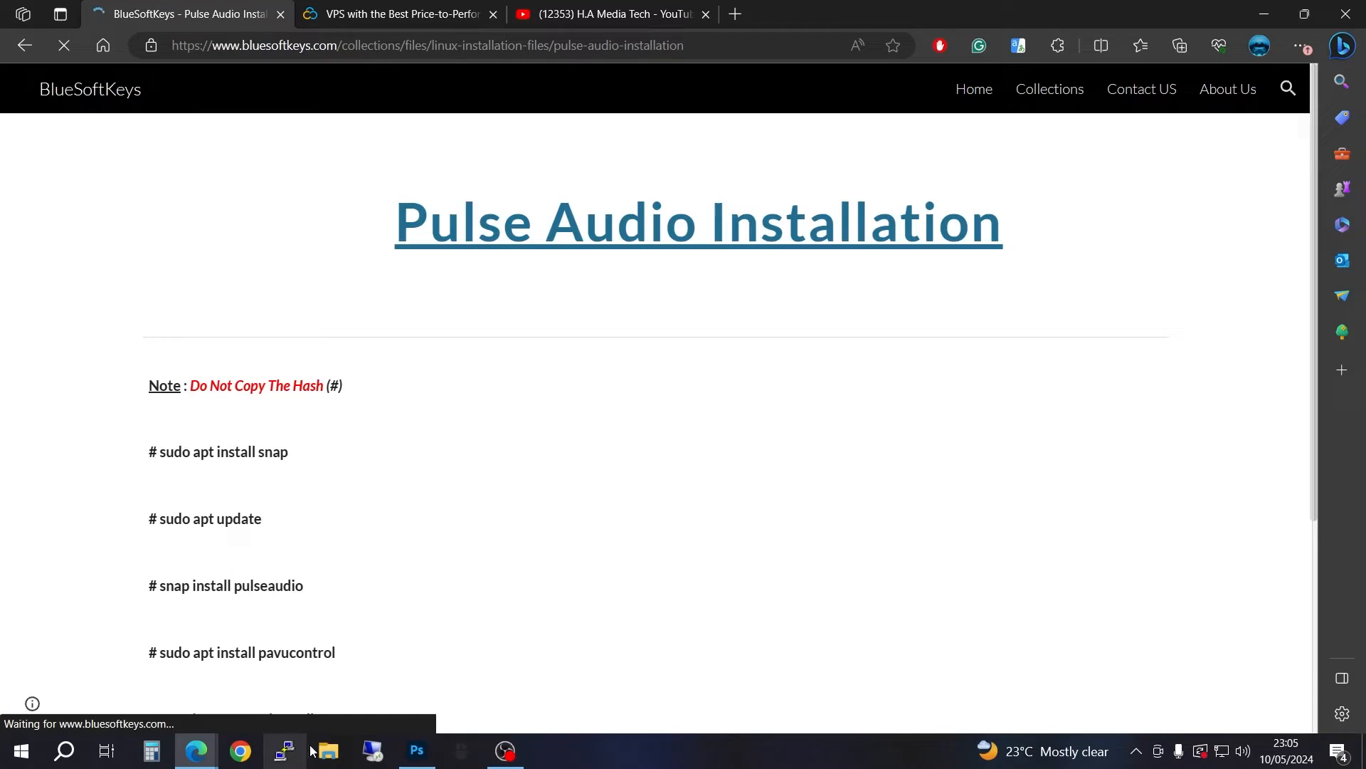
click(283, 749)
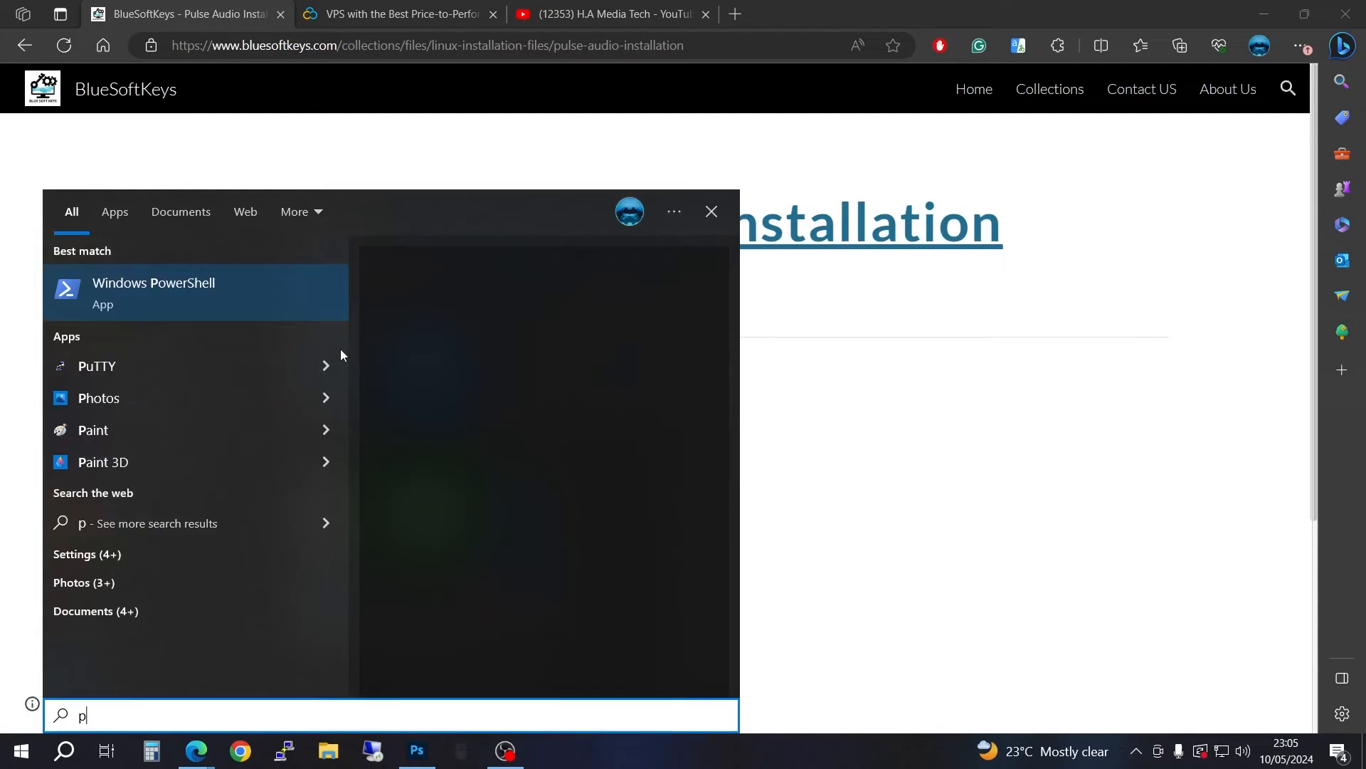
Launch Windows PowerShell from Start search and place it beside the instructions.
text(owe)
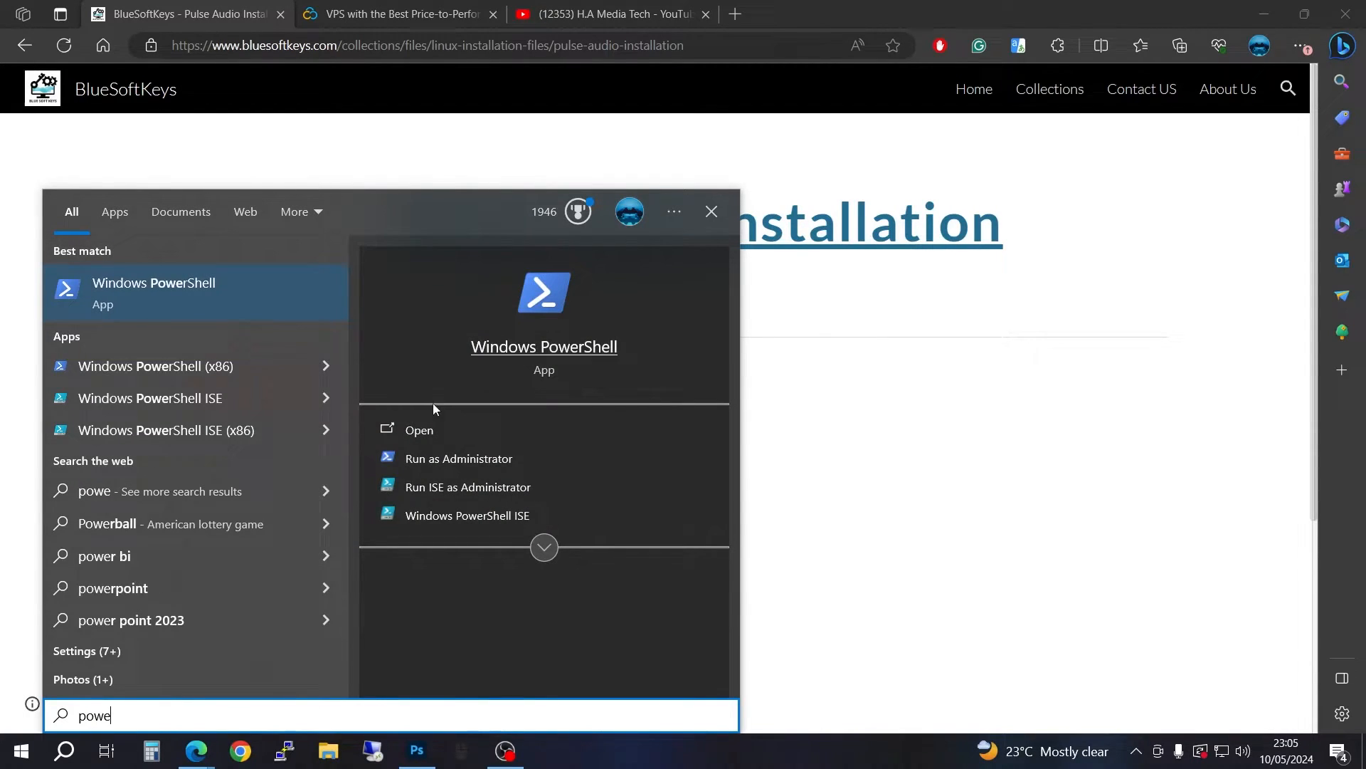
click(418, 430)
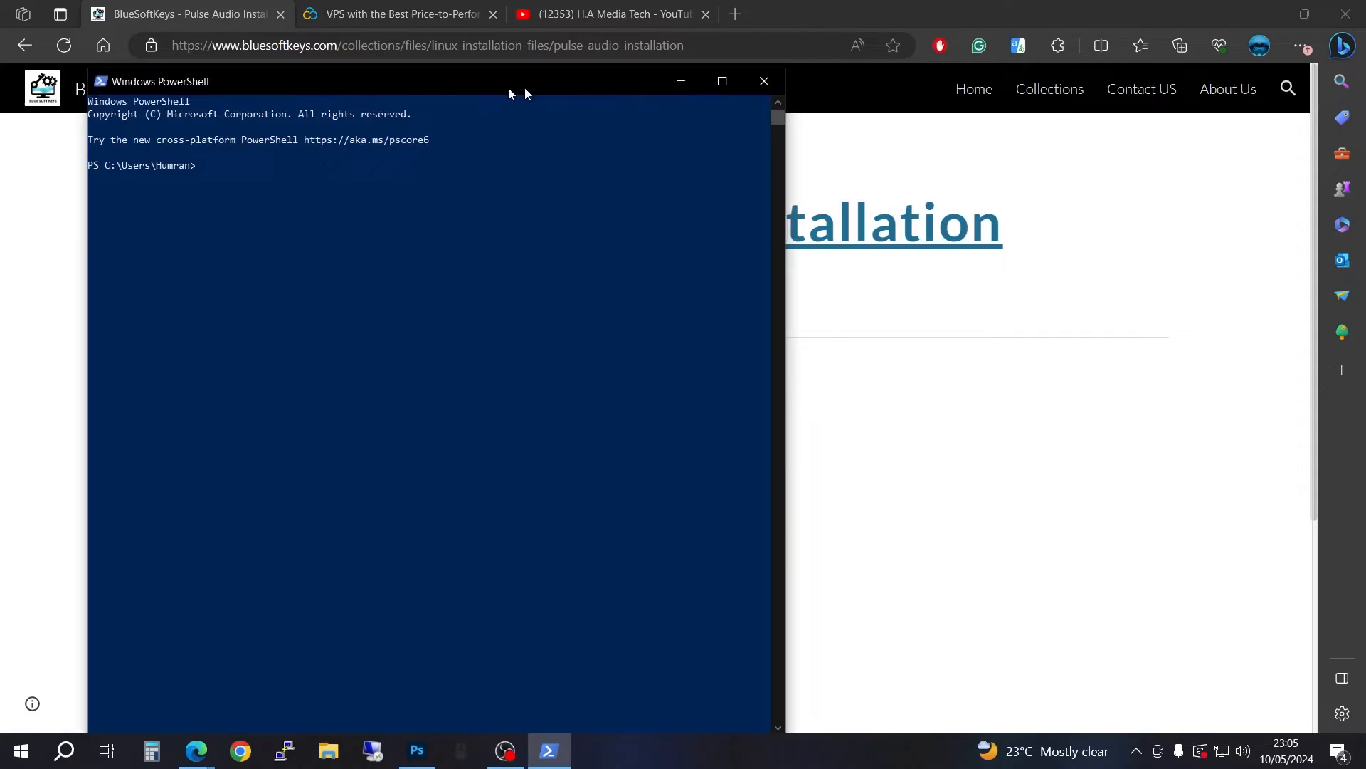
drag(160, 81, 599, 132)
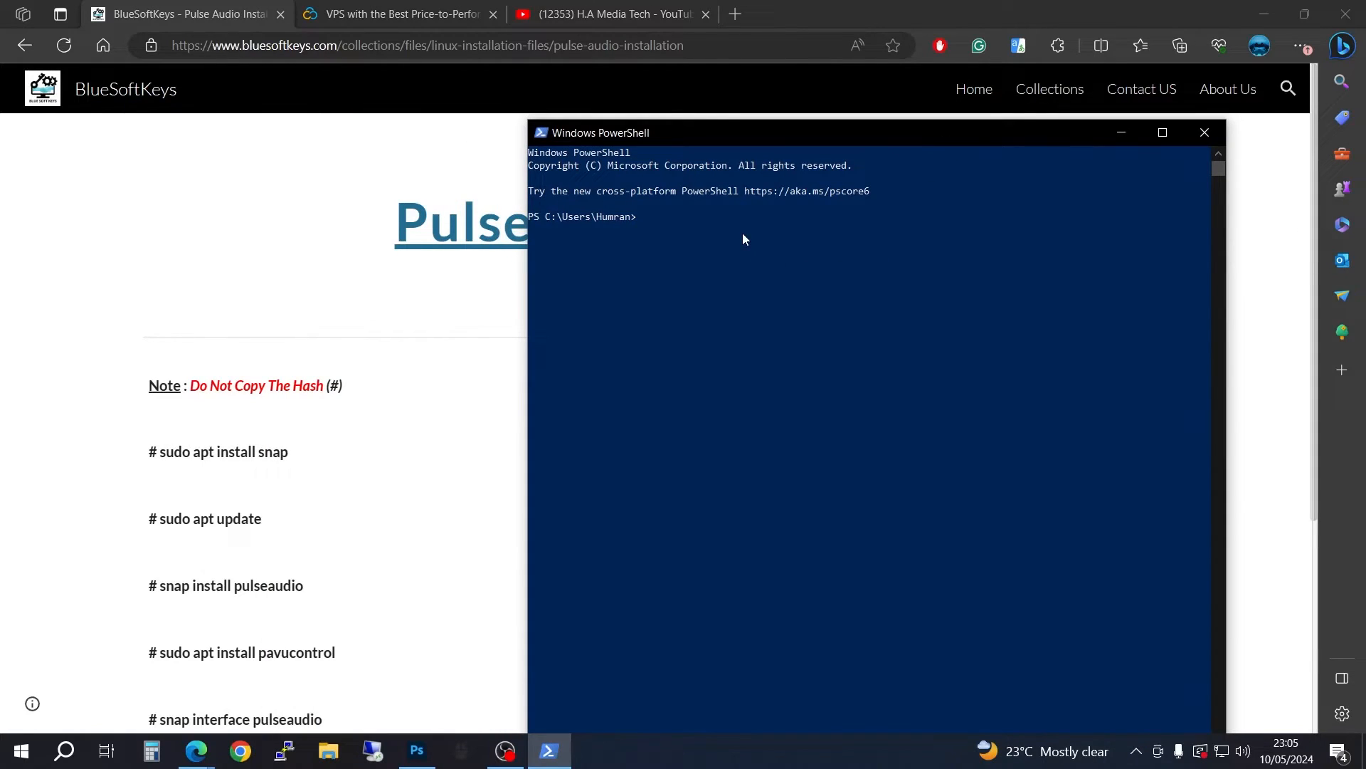
Type 'ssh root@', remove the stray pasted text, and bring up PuTTY for the server address.
text(ssh)
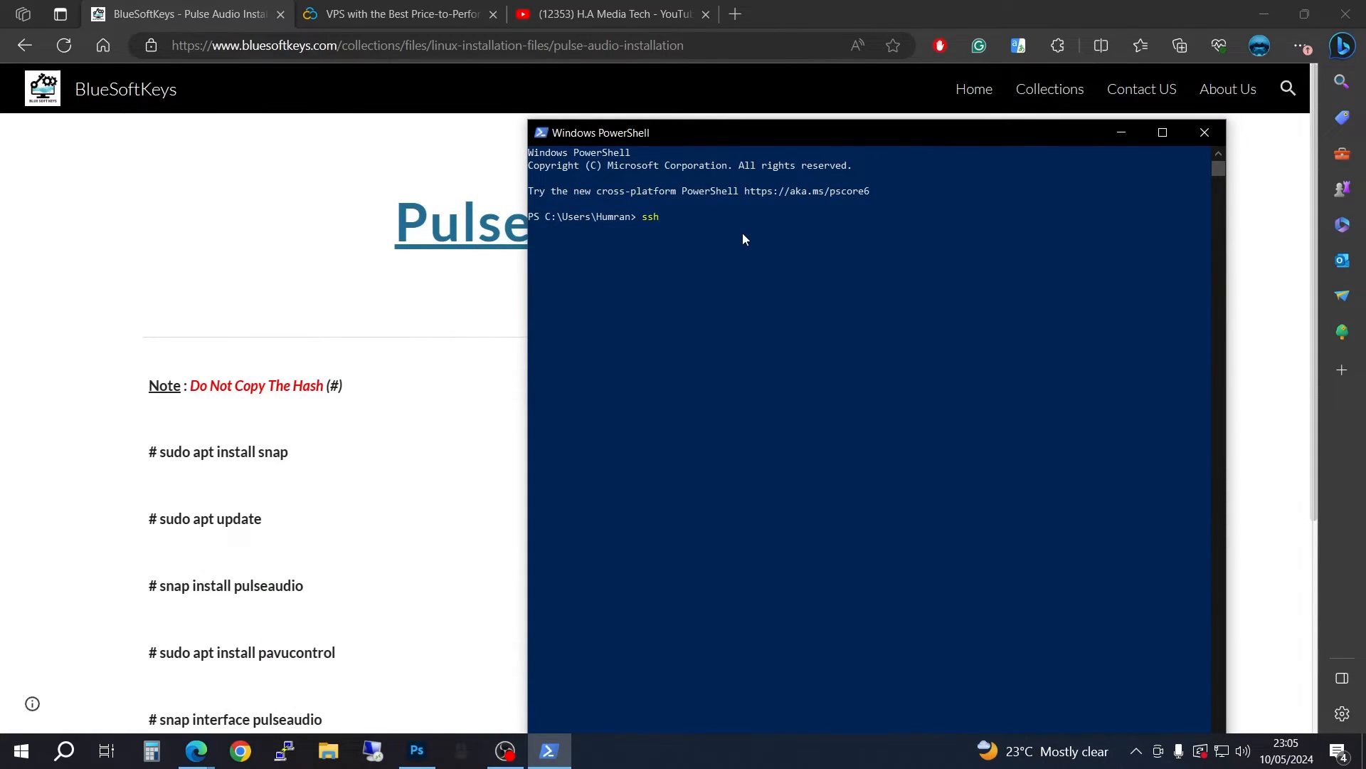
text(root)
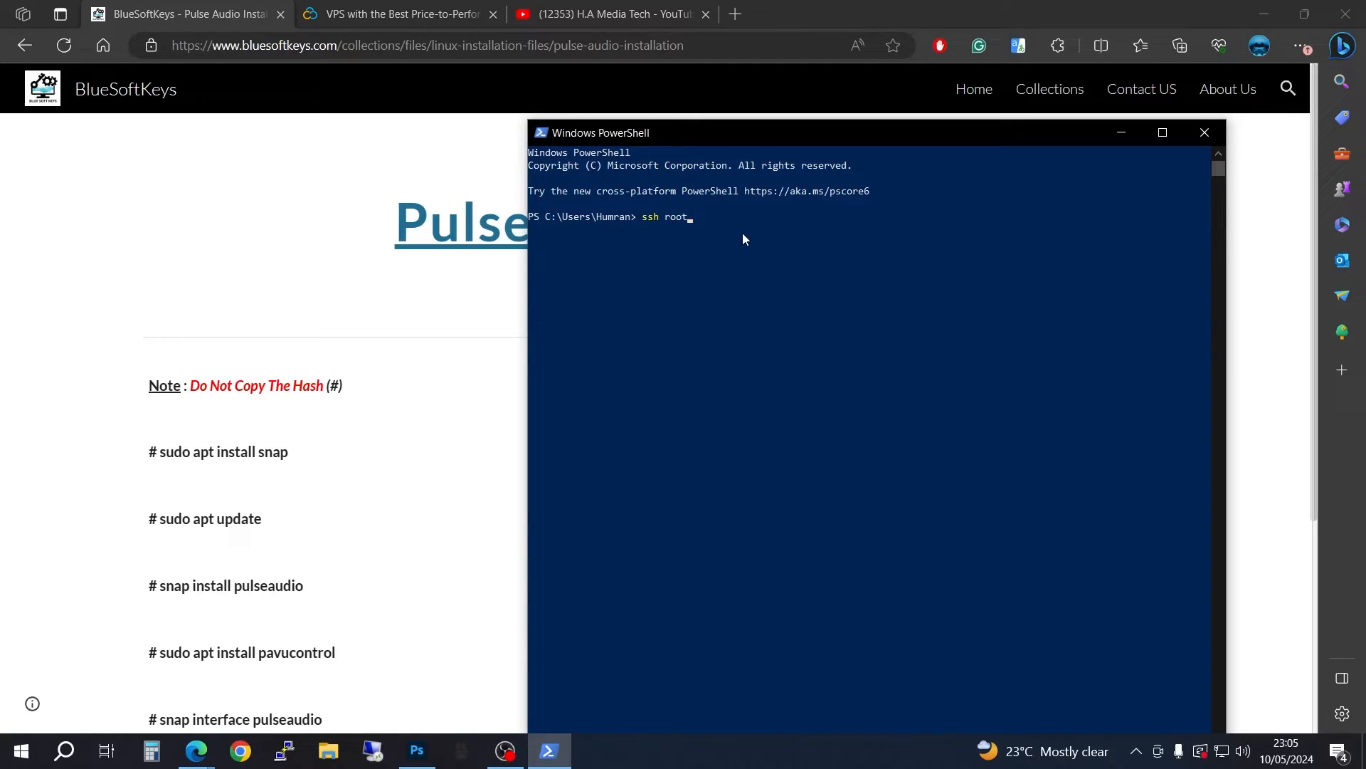
text(@)
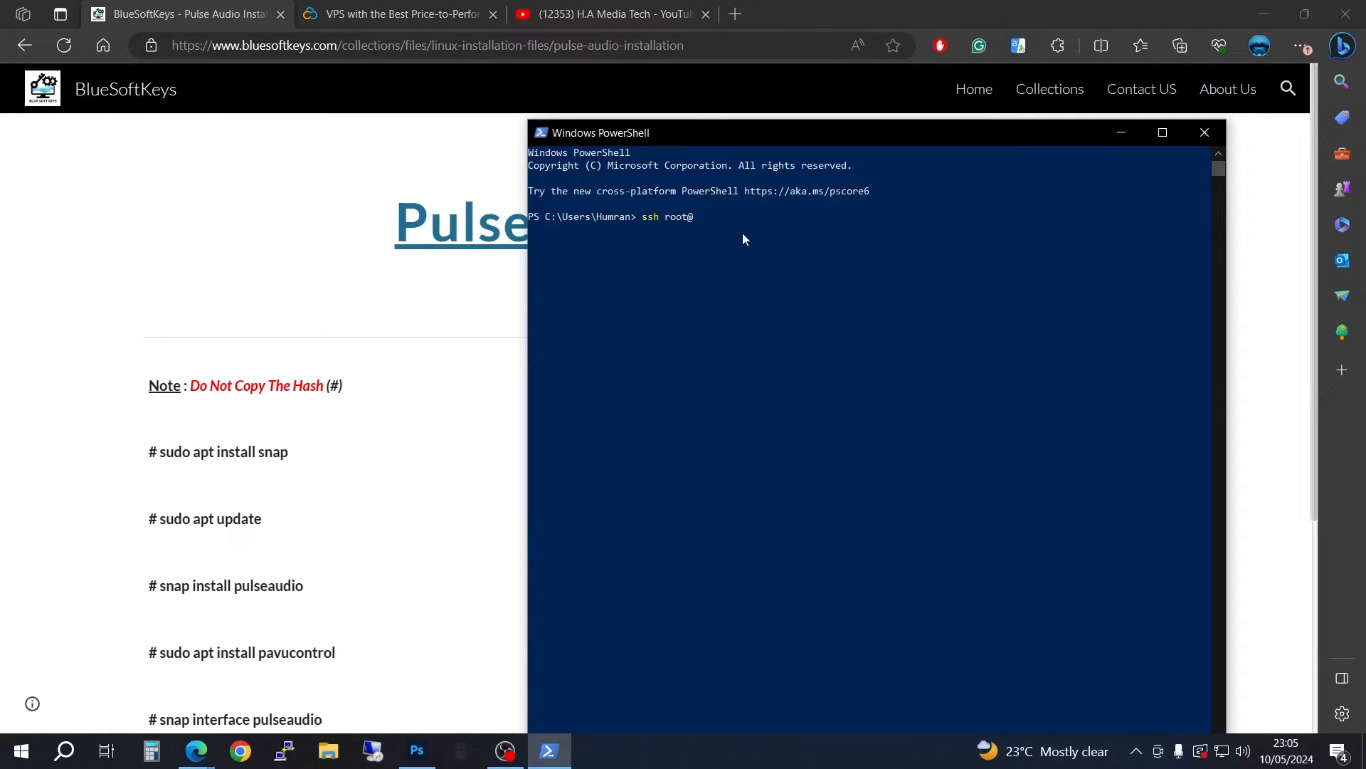
text(sudo snap install vlc)
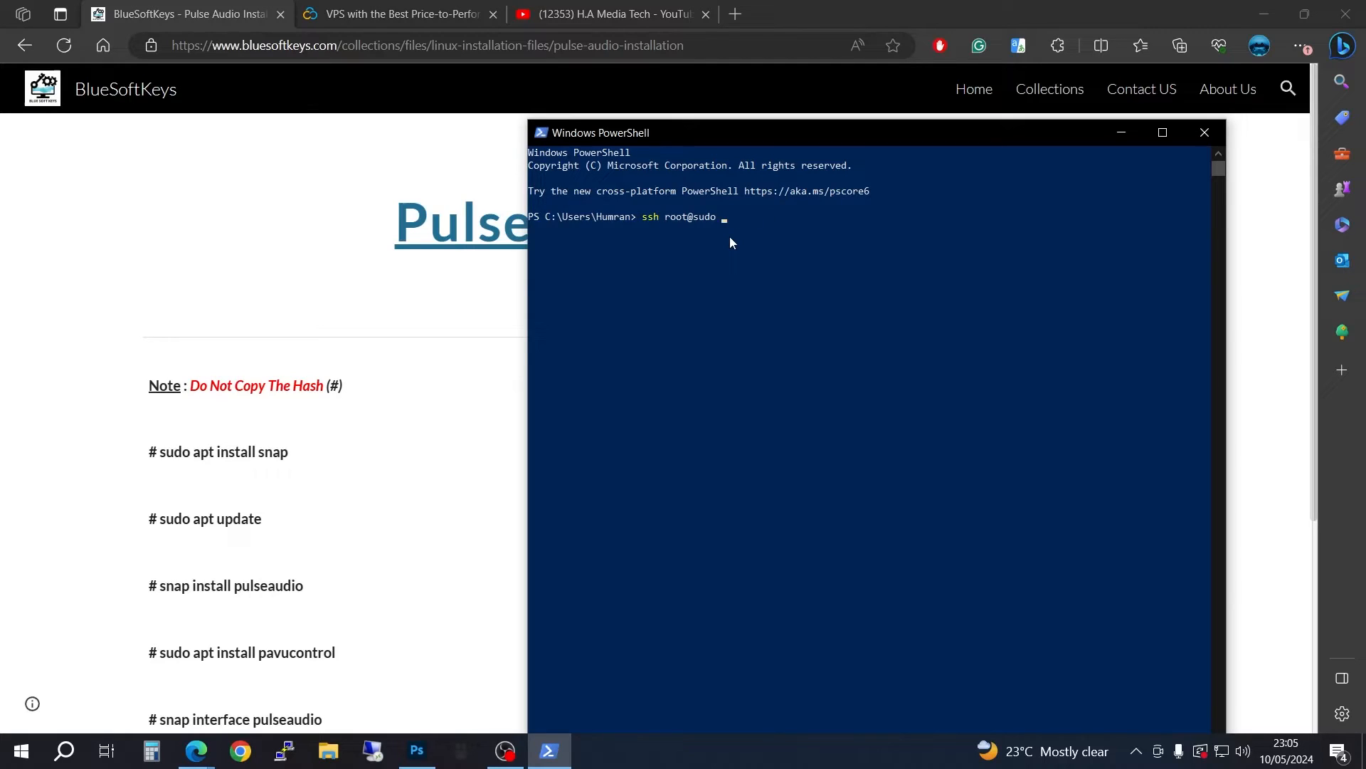
key(Backspace)
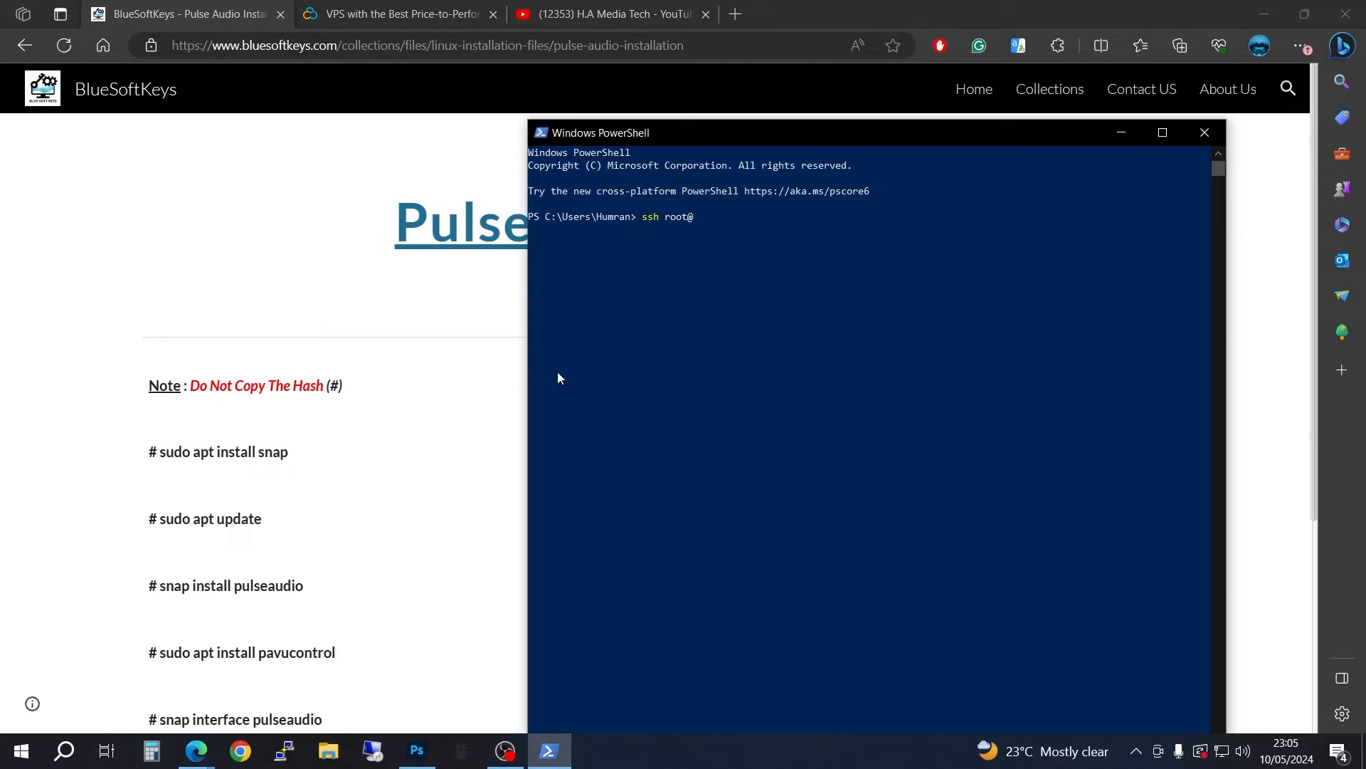
click(284, 750)
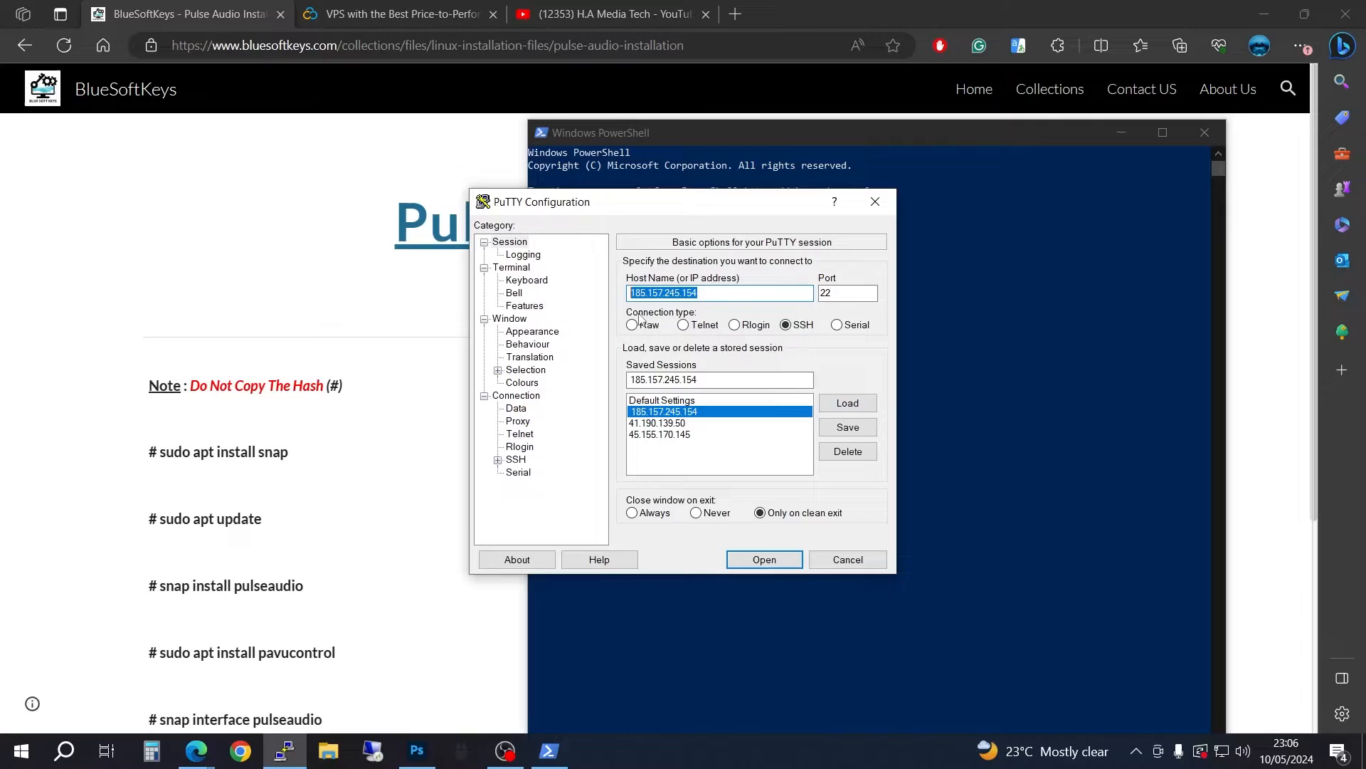
mouse_move(810, 209)
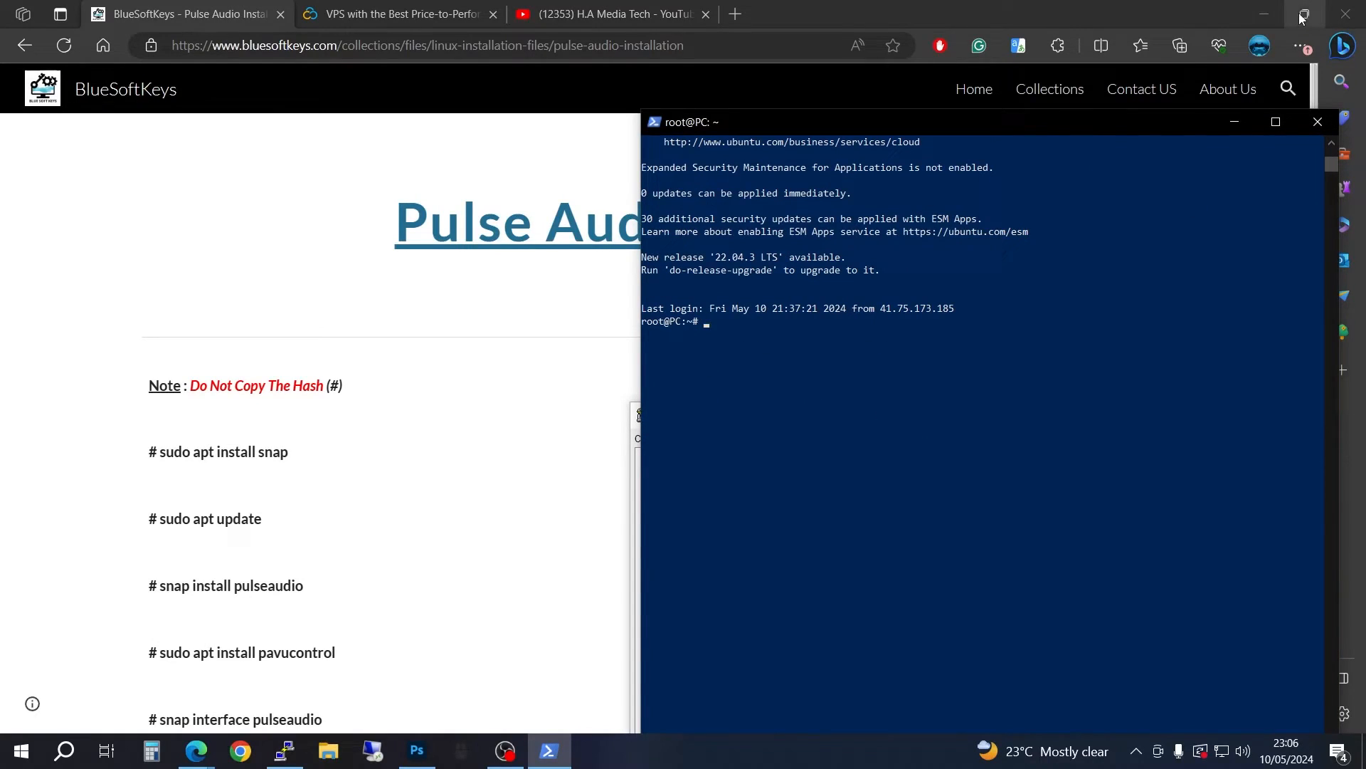
Copy 'sudo apt install snap' from the page and run it in the SSH session.
click(1299, 15)
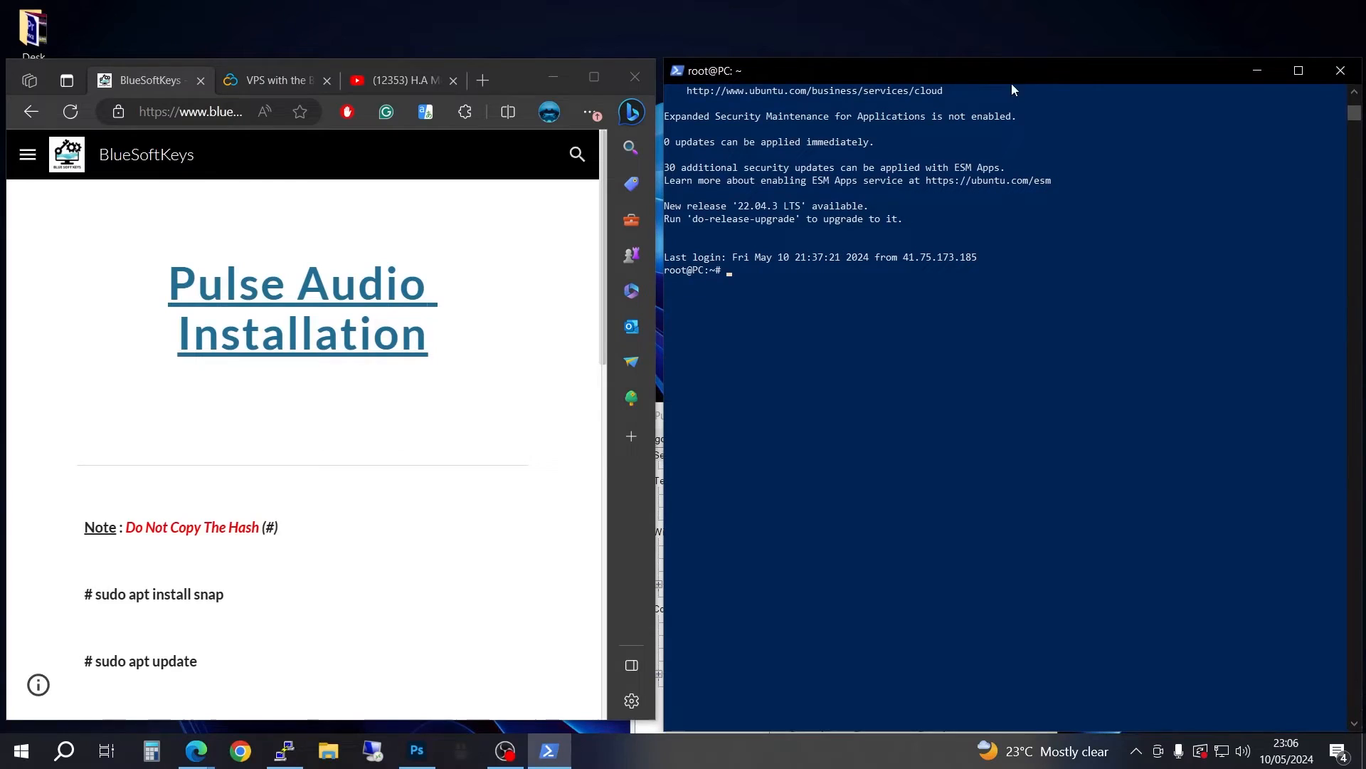
mouse_move(264, 342)
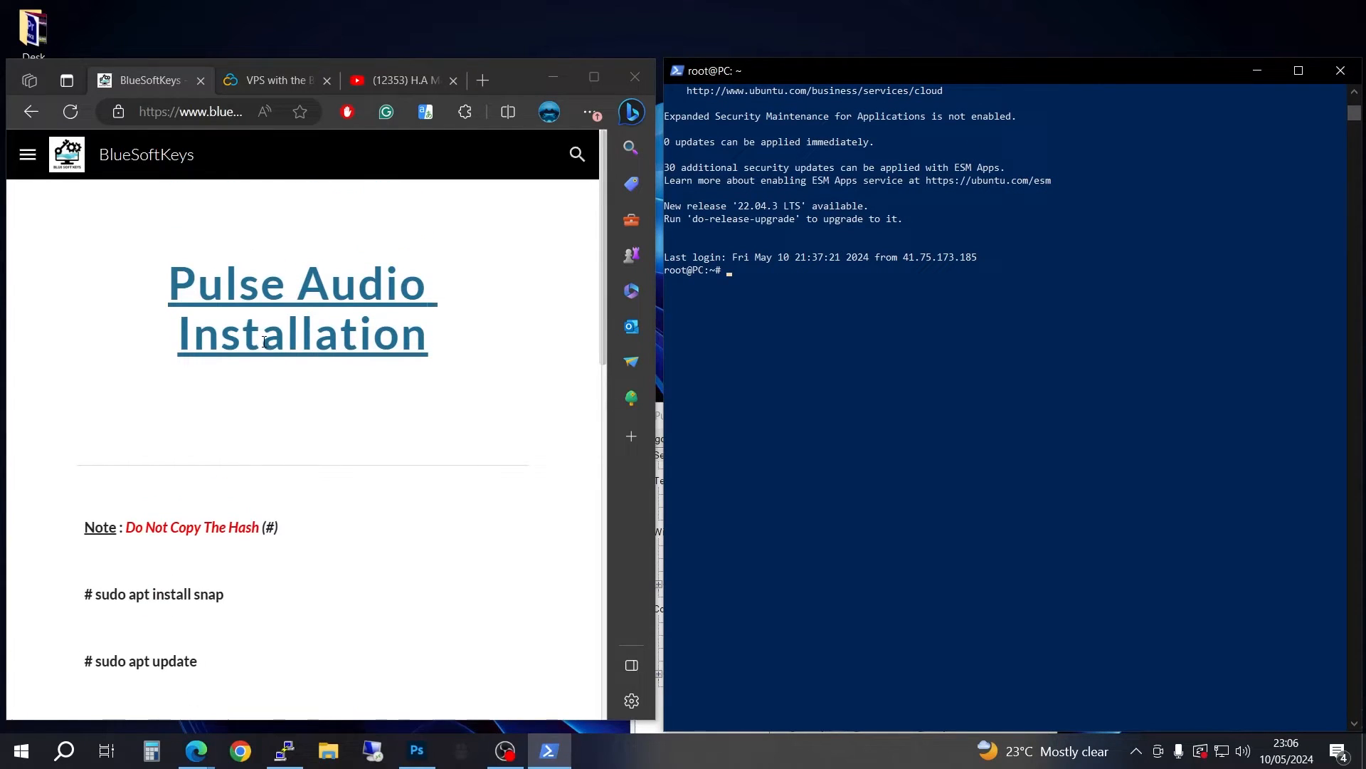
scroll(down, 3)
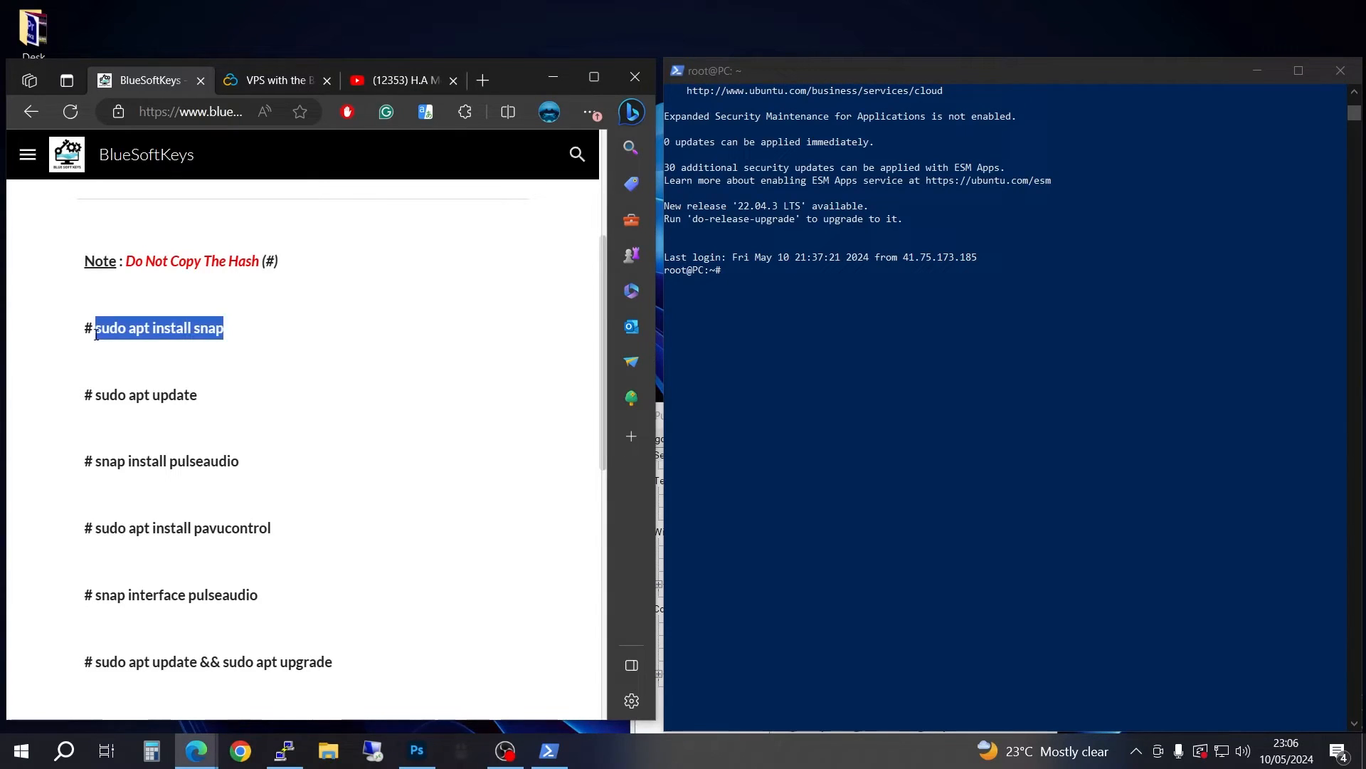
right_click(160, 327)
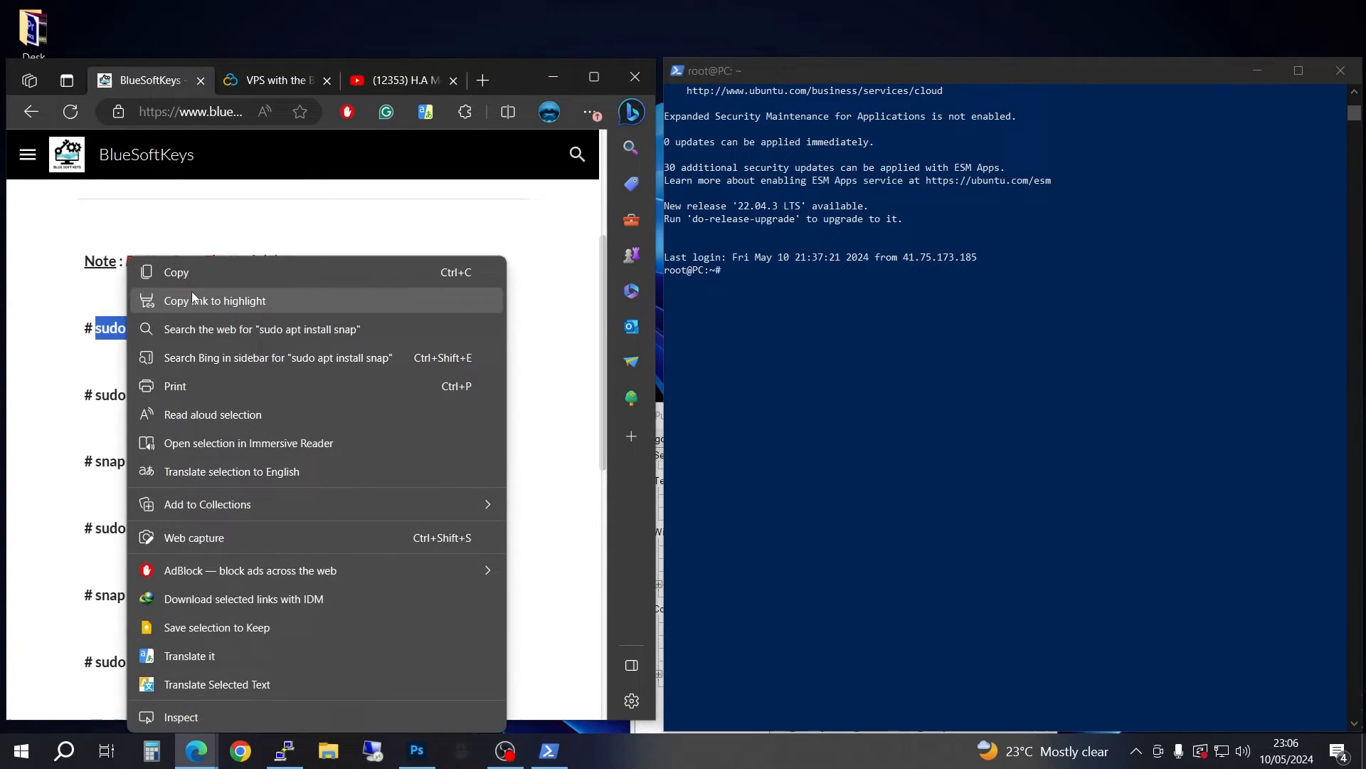
click(754, 307)
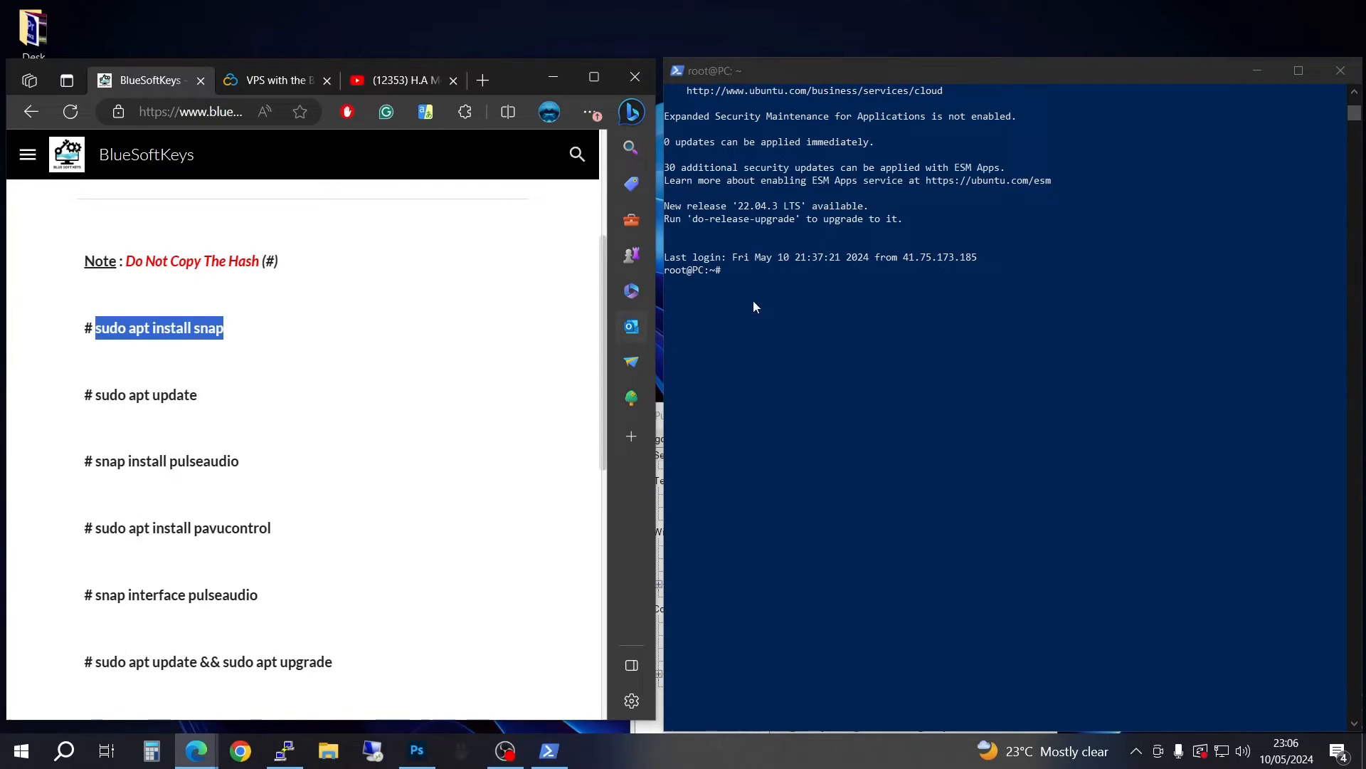
text(sudo apt install snap)
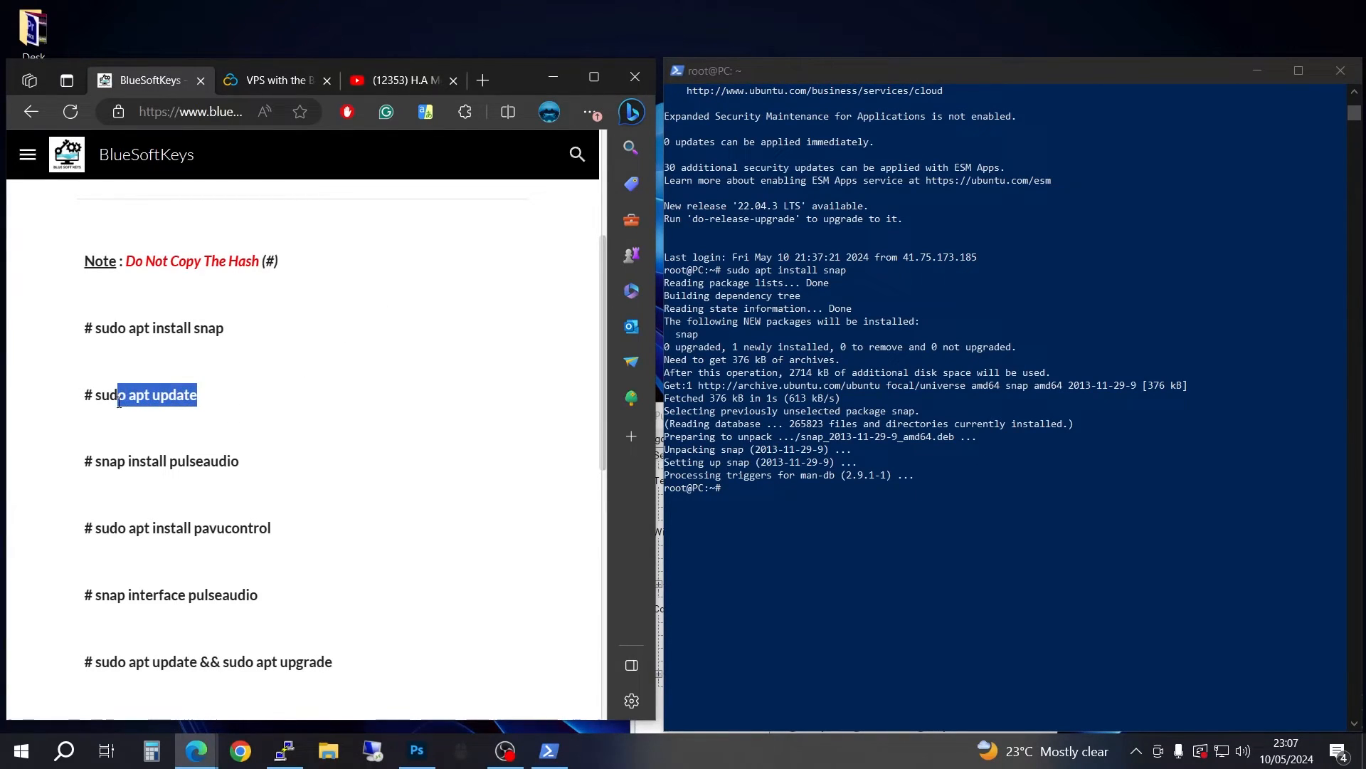
Copy 'sudo apt update' from the page and run it on the server.
double_click(144, 395)
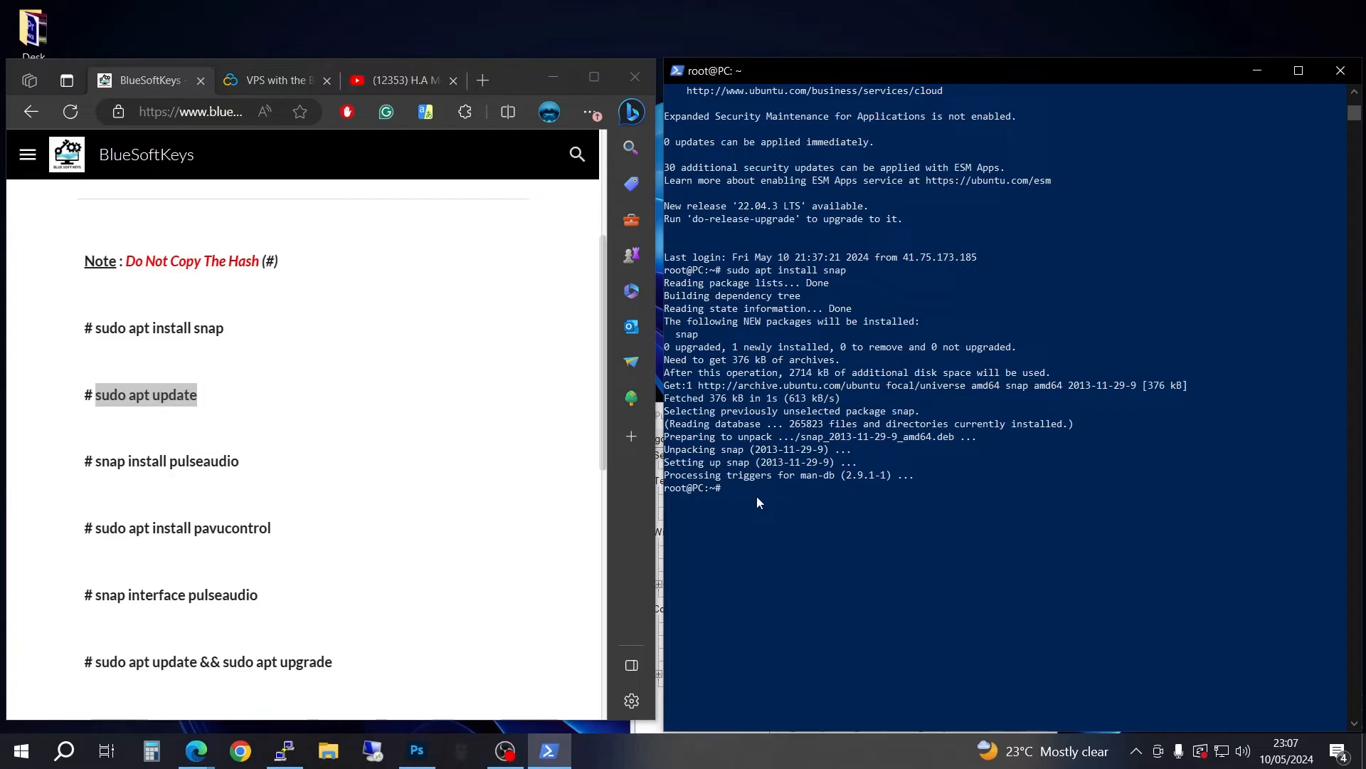
click(784, 501)
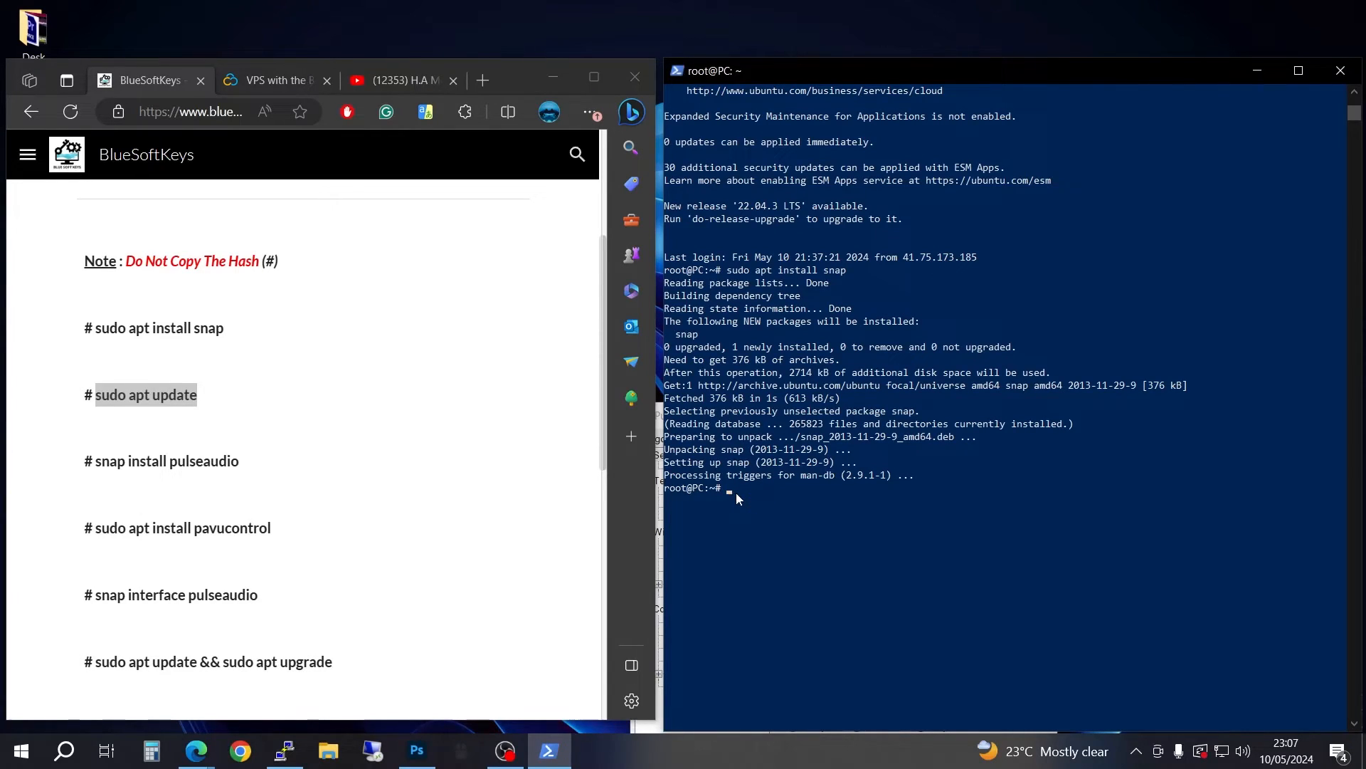
double_click(145, 395)
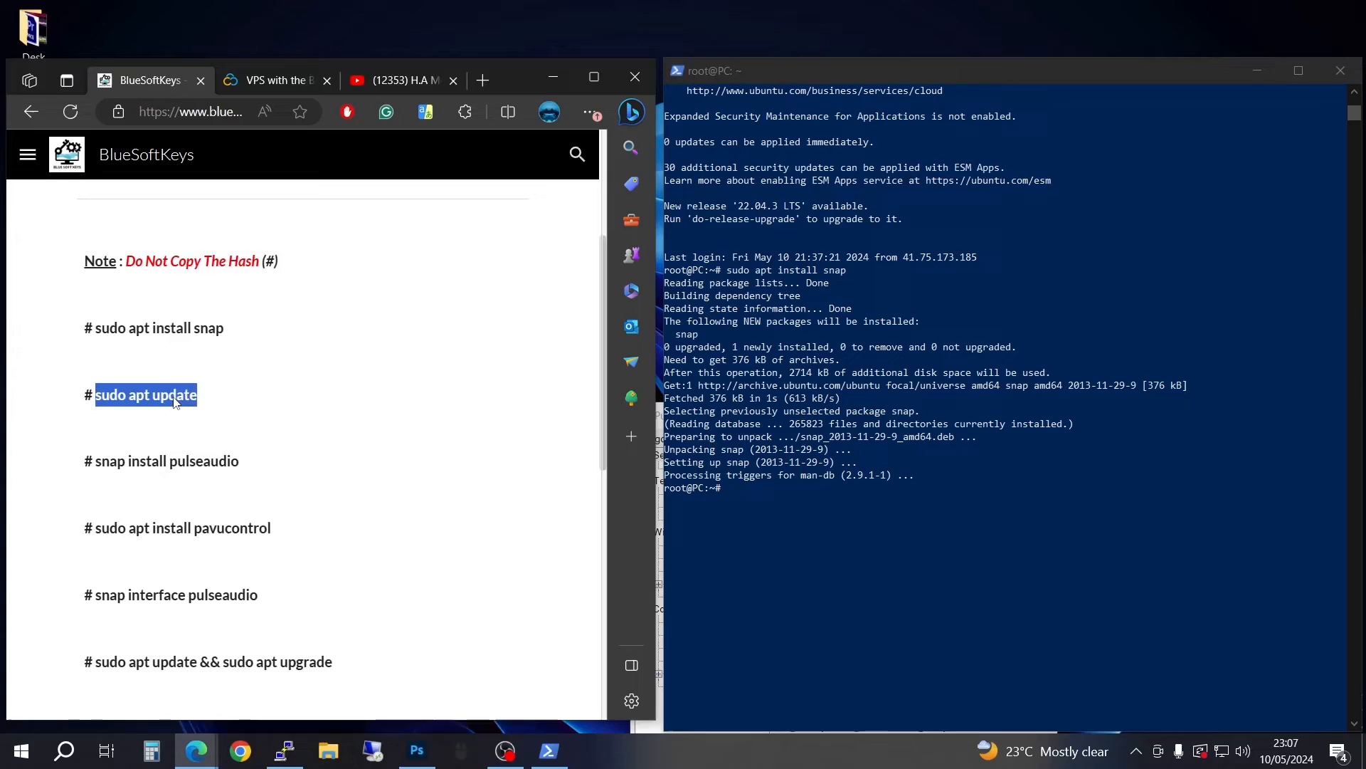
mouse_move(733, 515)
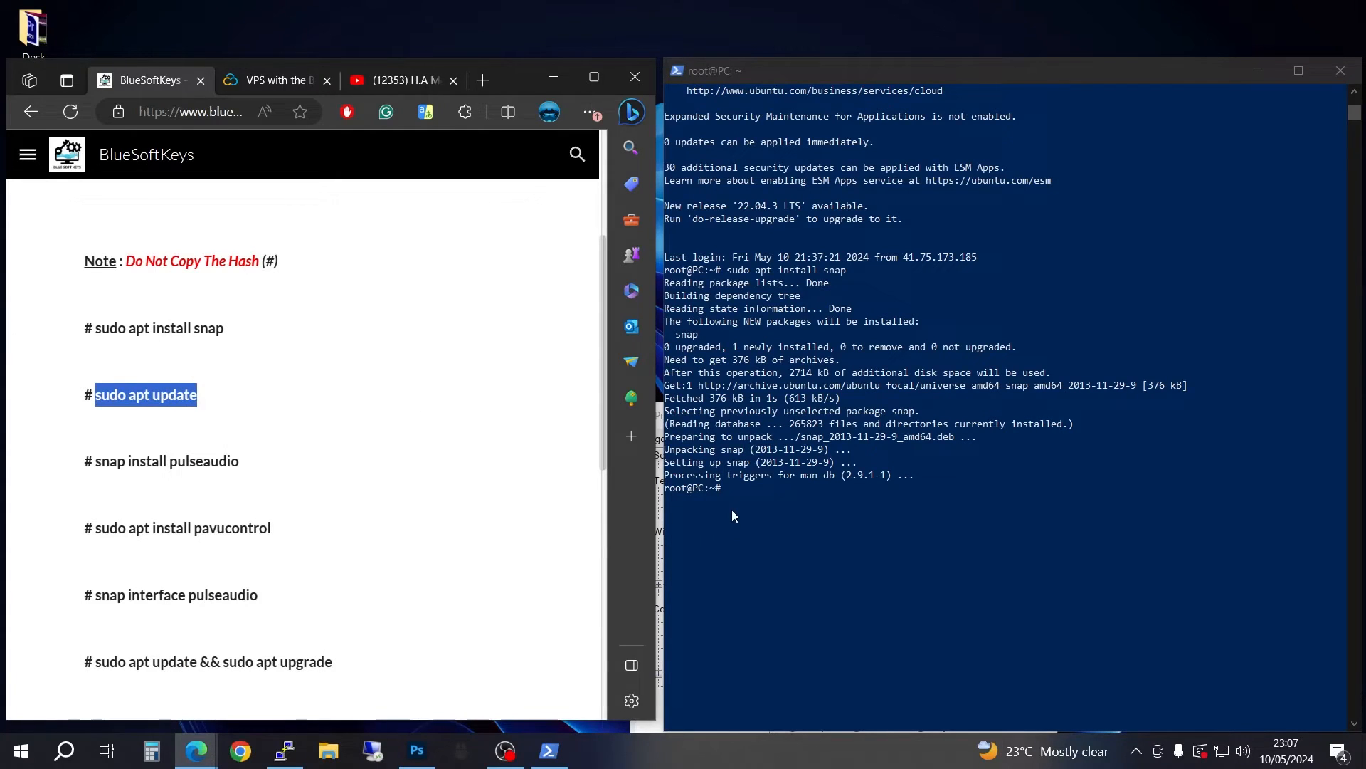
text(sudo apt update)
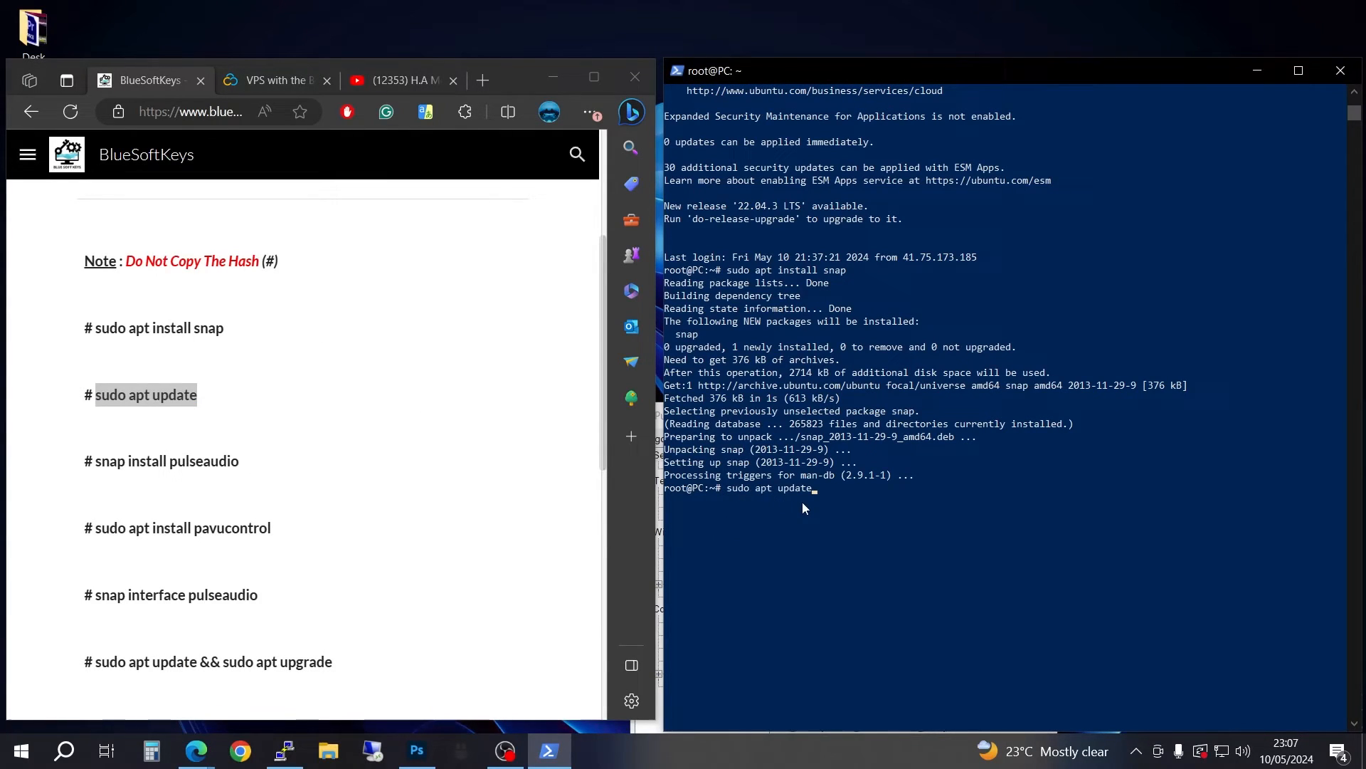
key(Return)
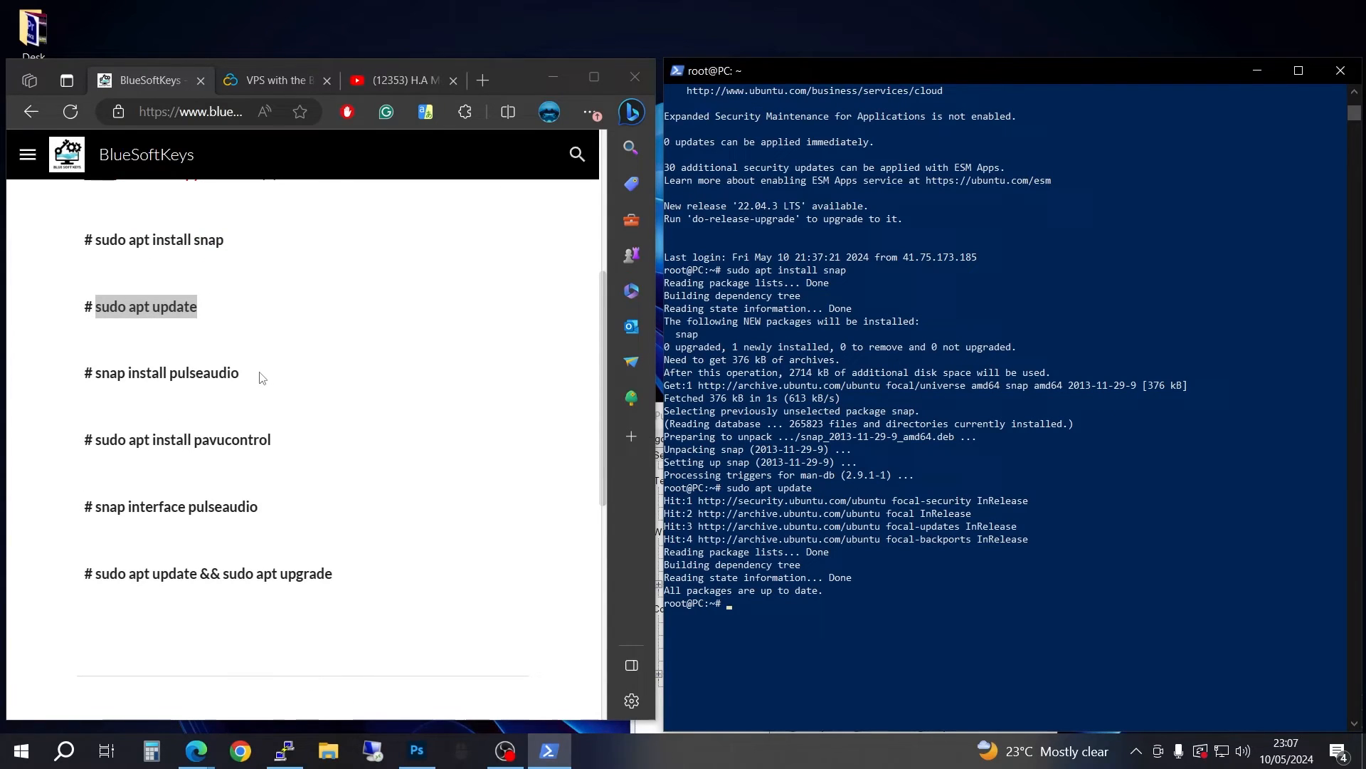
Copy and run 'snap install pulseaudio' in the SSH session.
double_click(162, 372)
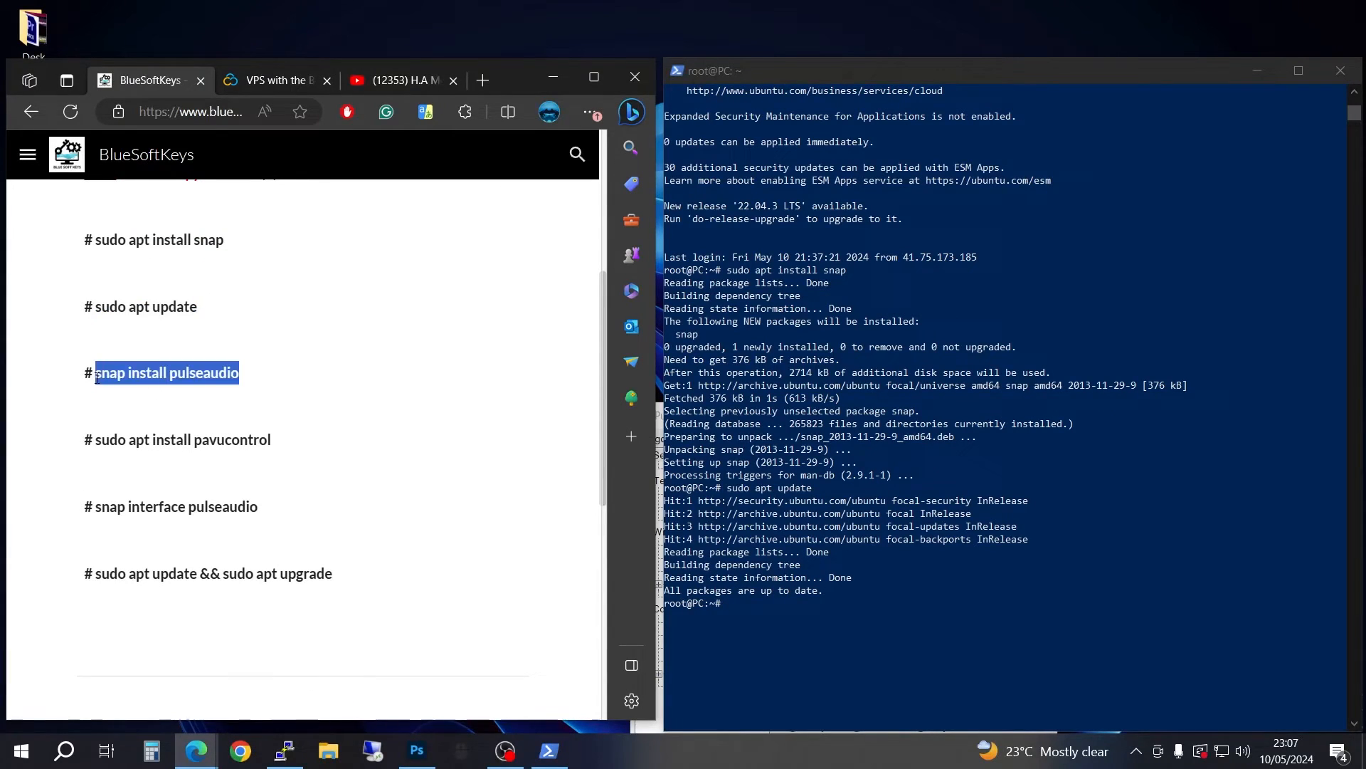
mouse_move(209, 282)
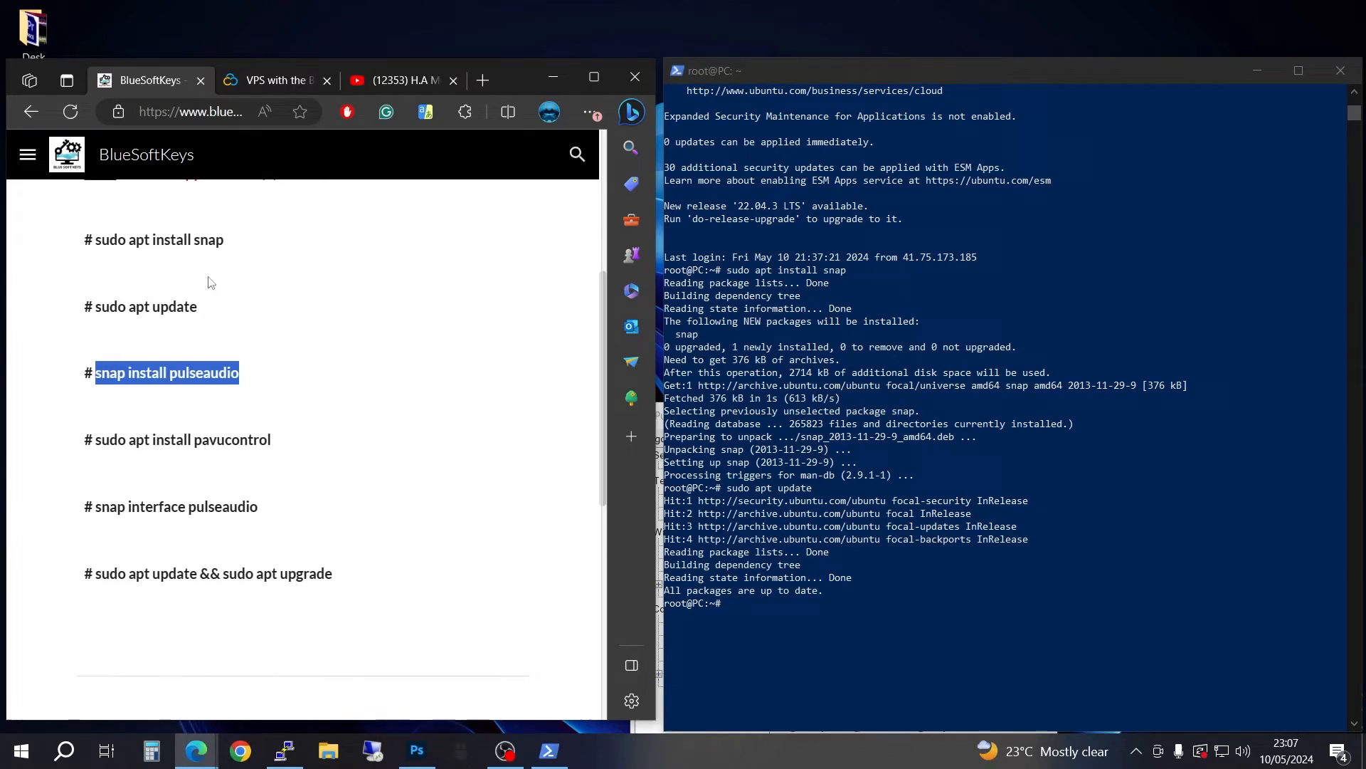
click(759, 610)
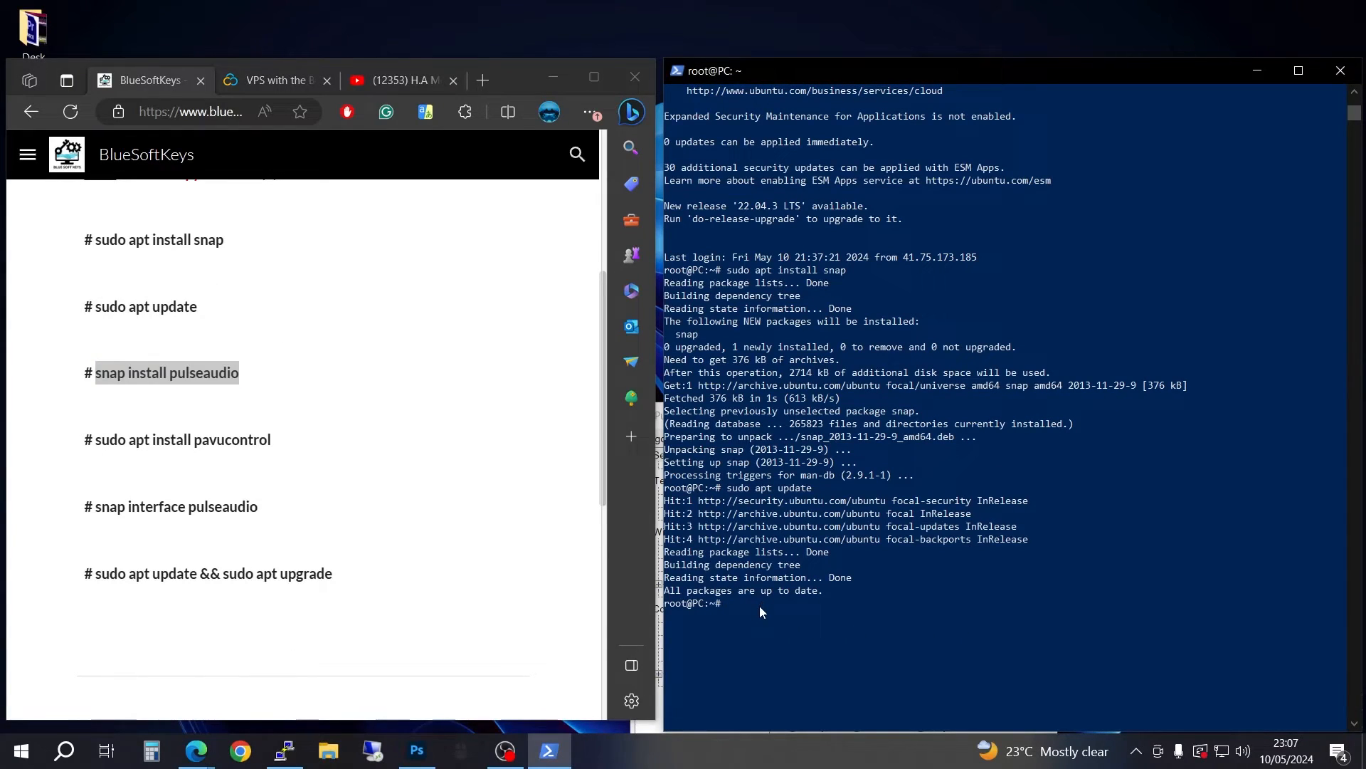
text(snap install pulseaudio)
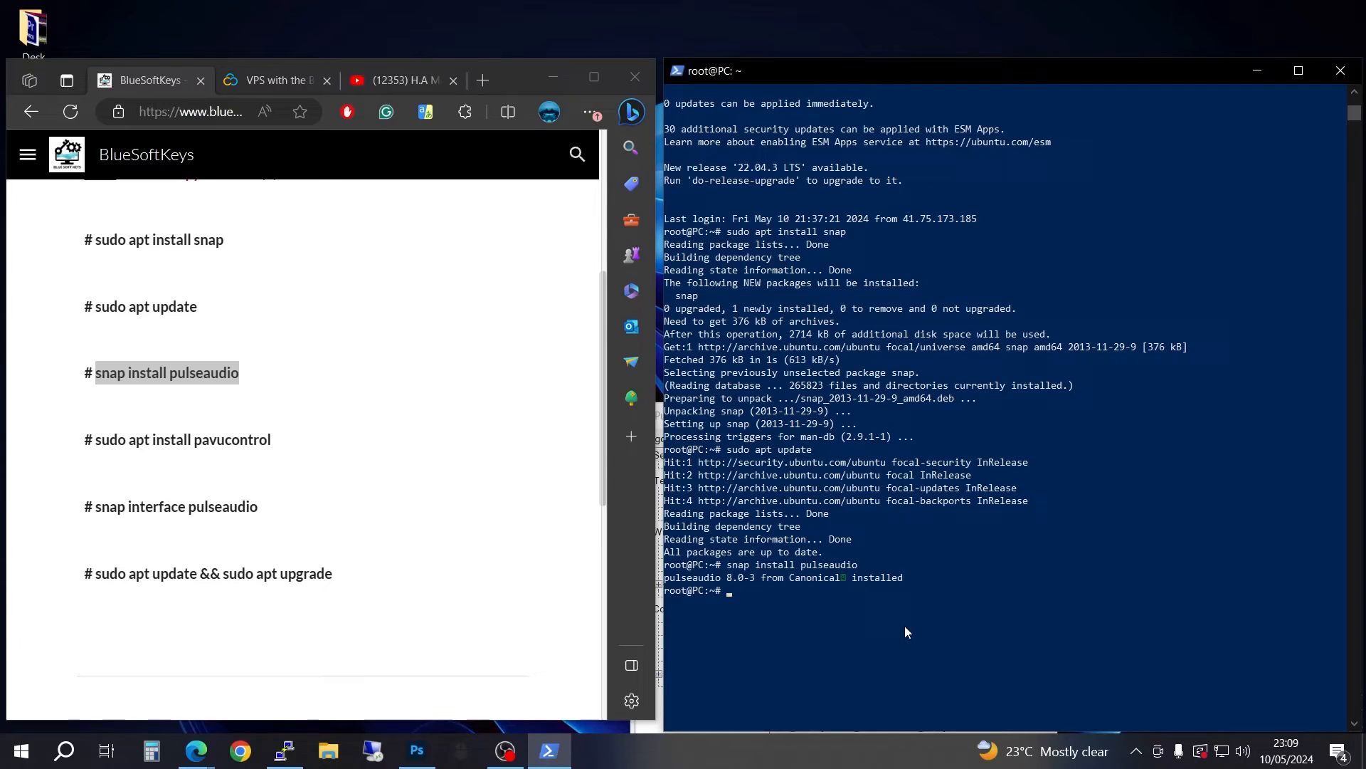
mouse_move(305, 444)
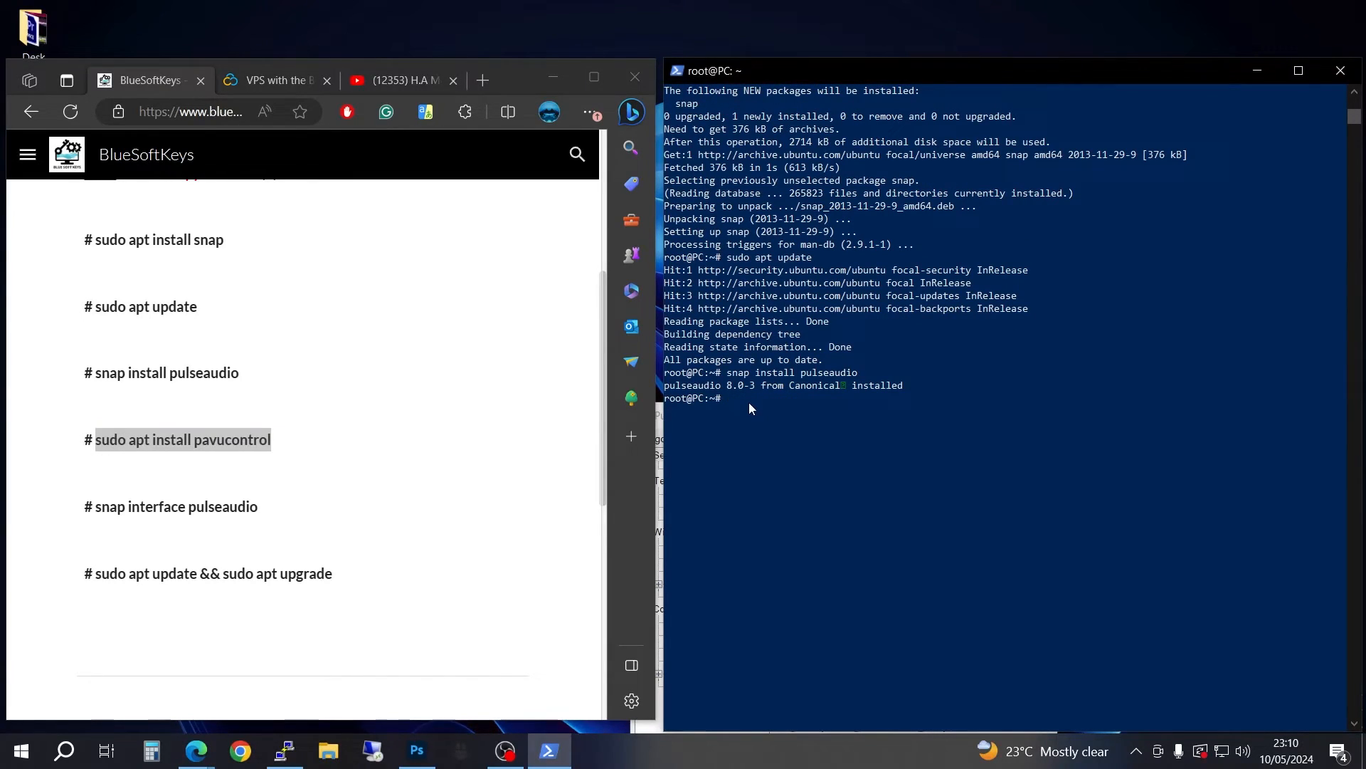
Run 'sudo apt install pavucontrol' and confirm the continue prompt with y.
text(sudo apt install pavucontrol)
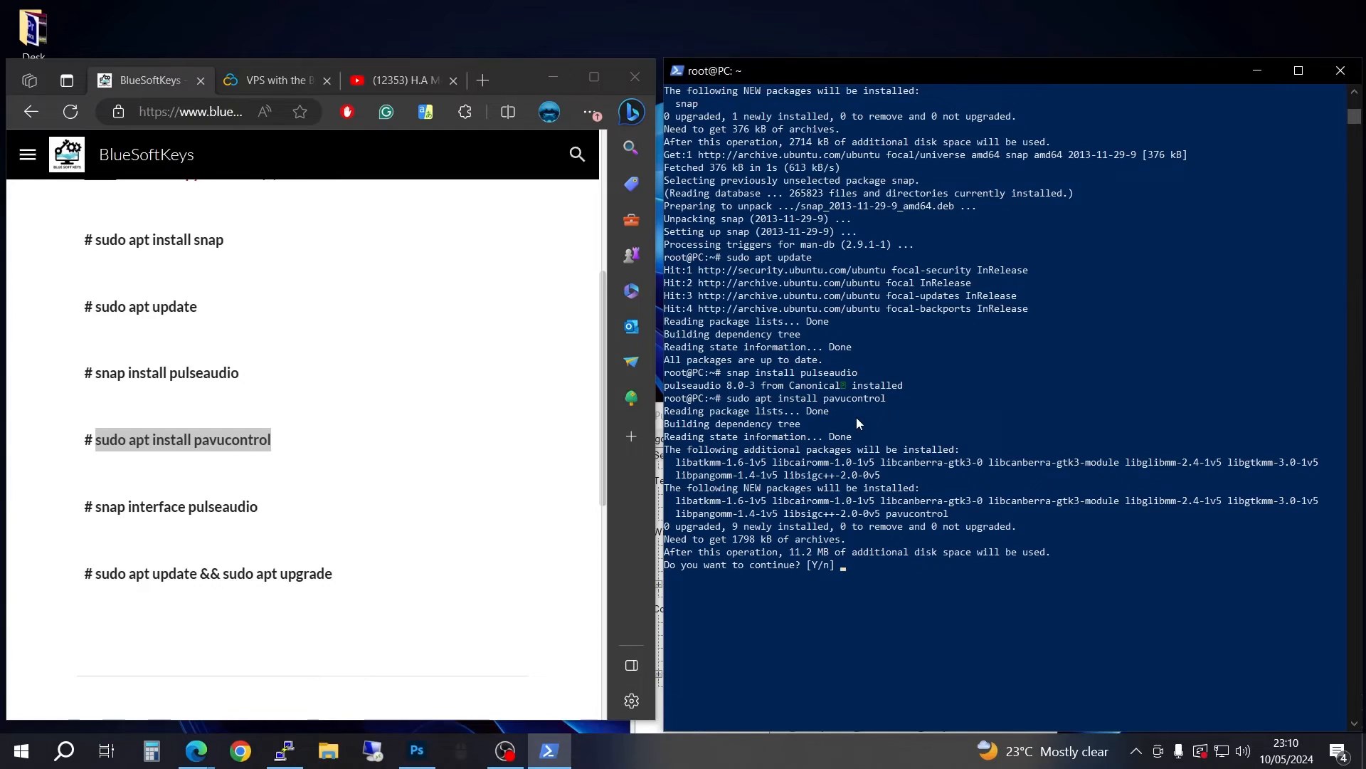
text(y)
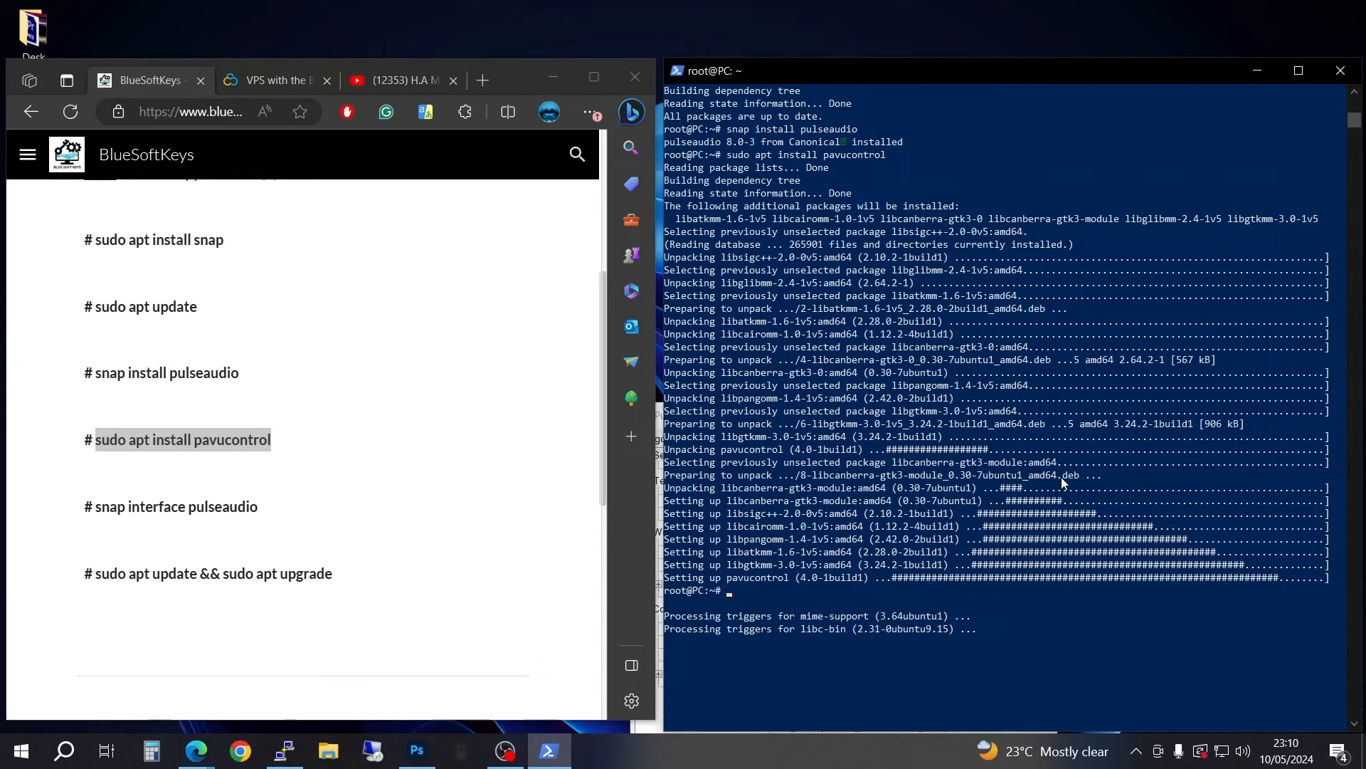
scroll(down, 3)
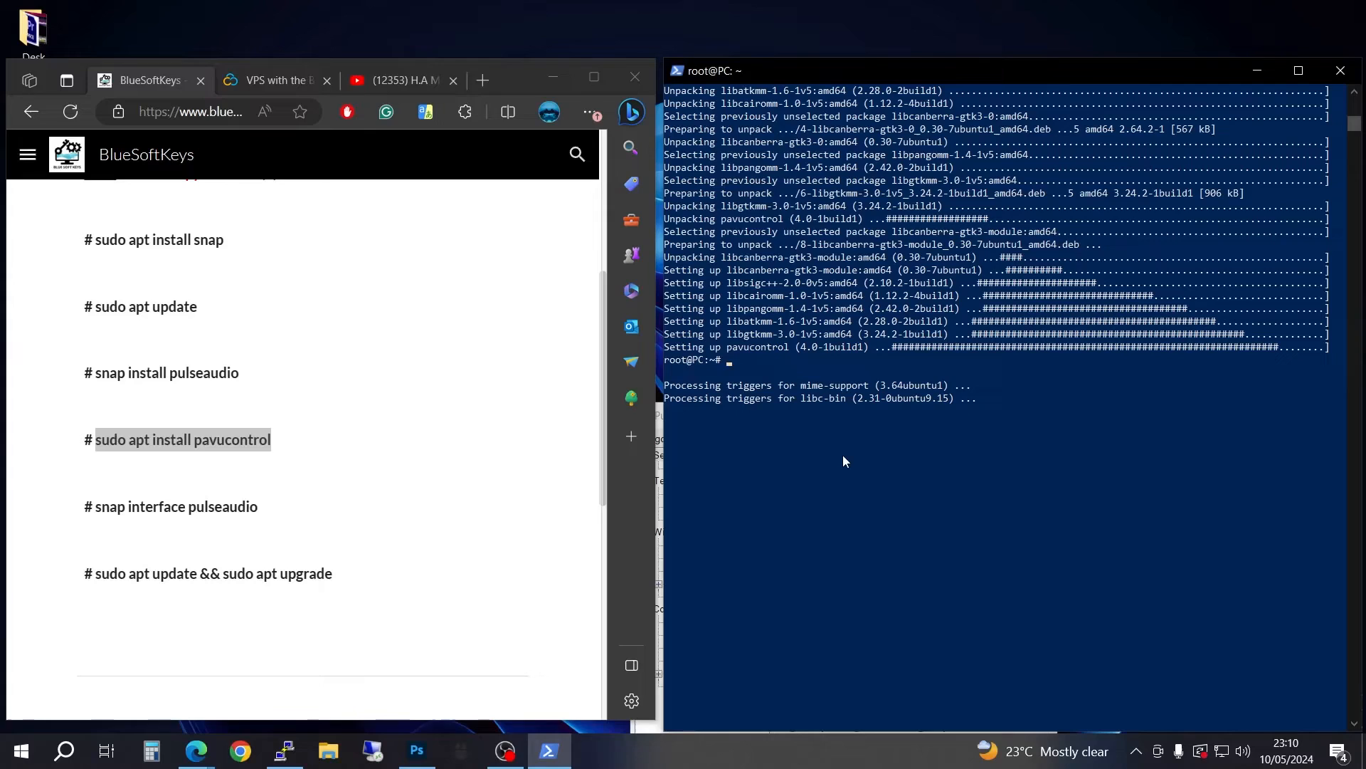
mouse_move(674, 454)
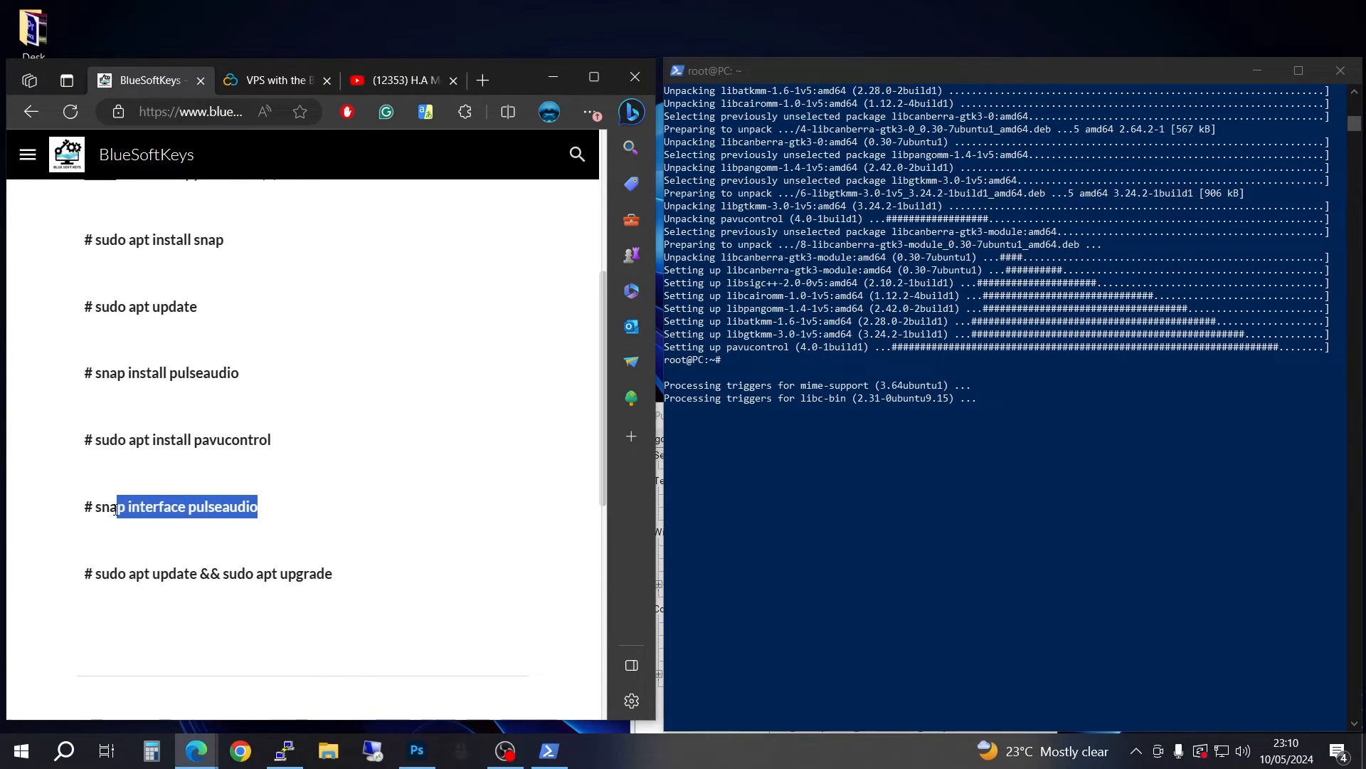
Copy 'snap interface pulseaudio' from the page and run it in the terminal.
right_click(174, 506)
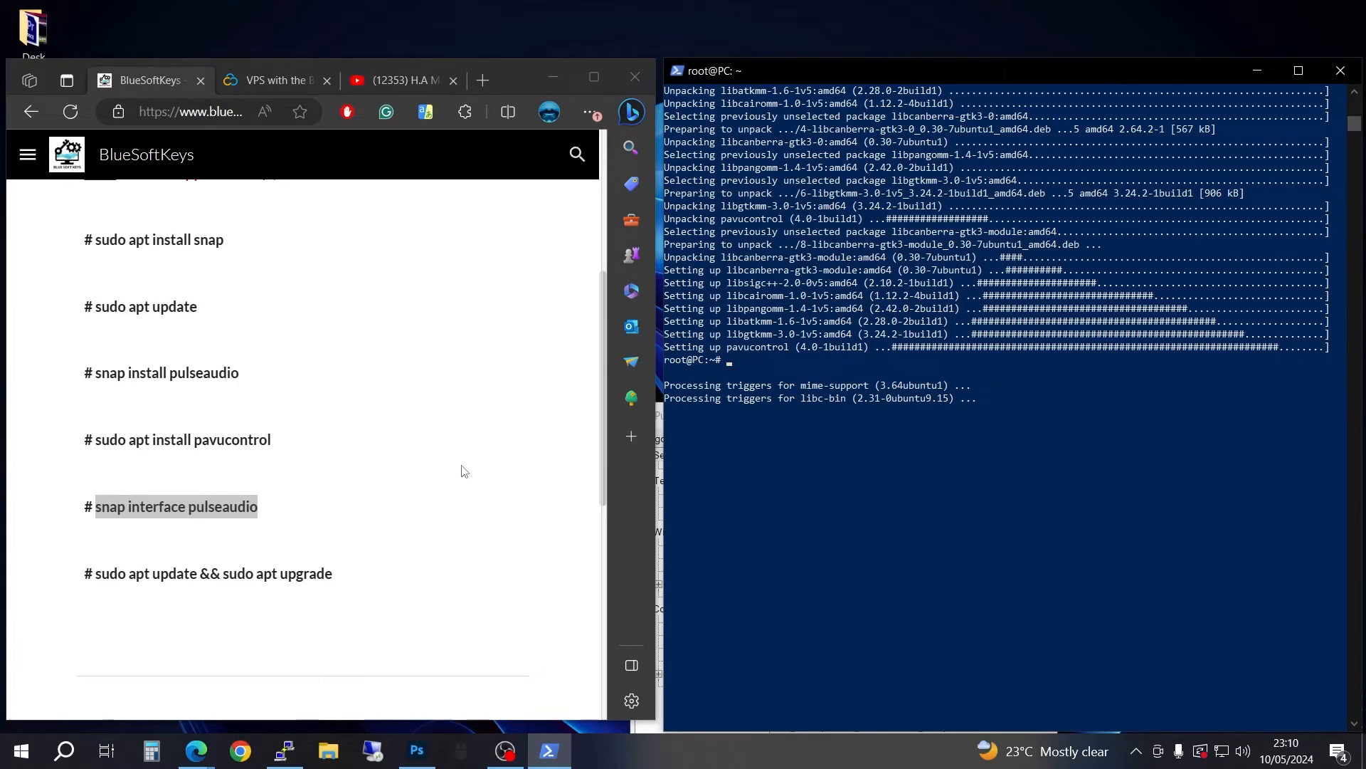
right_click(174, 505)
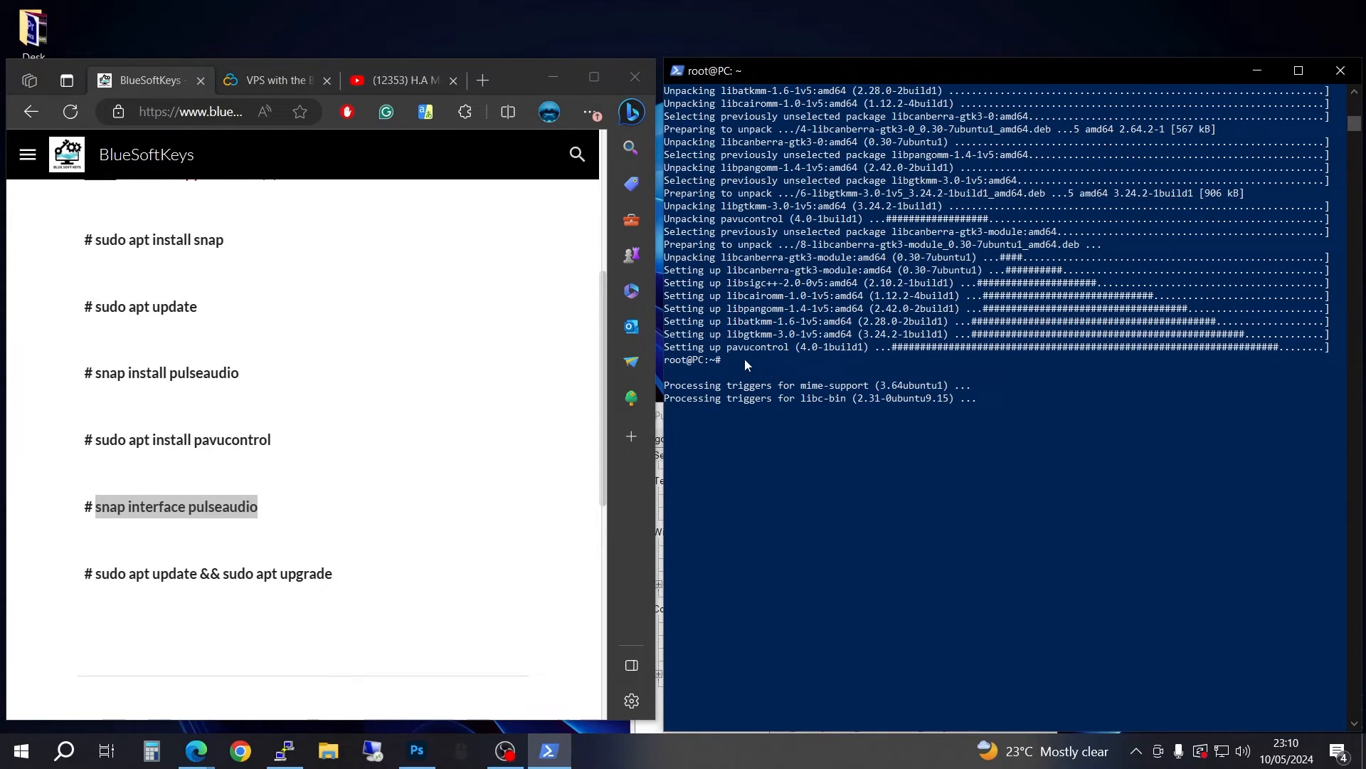
right_click(172, 506)
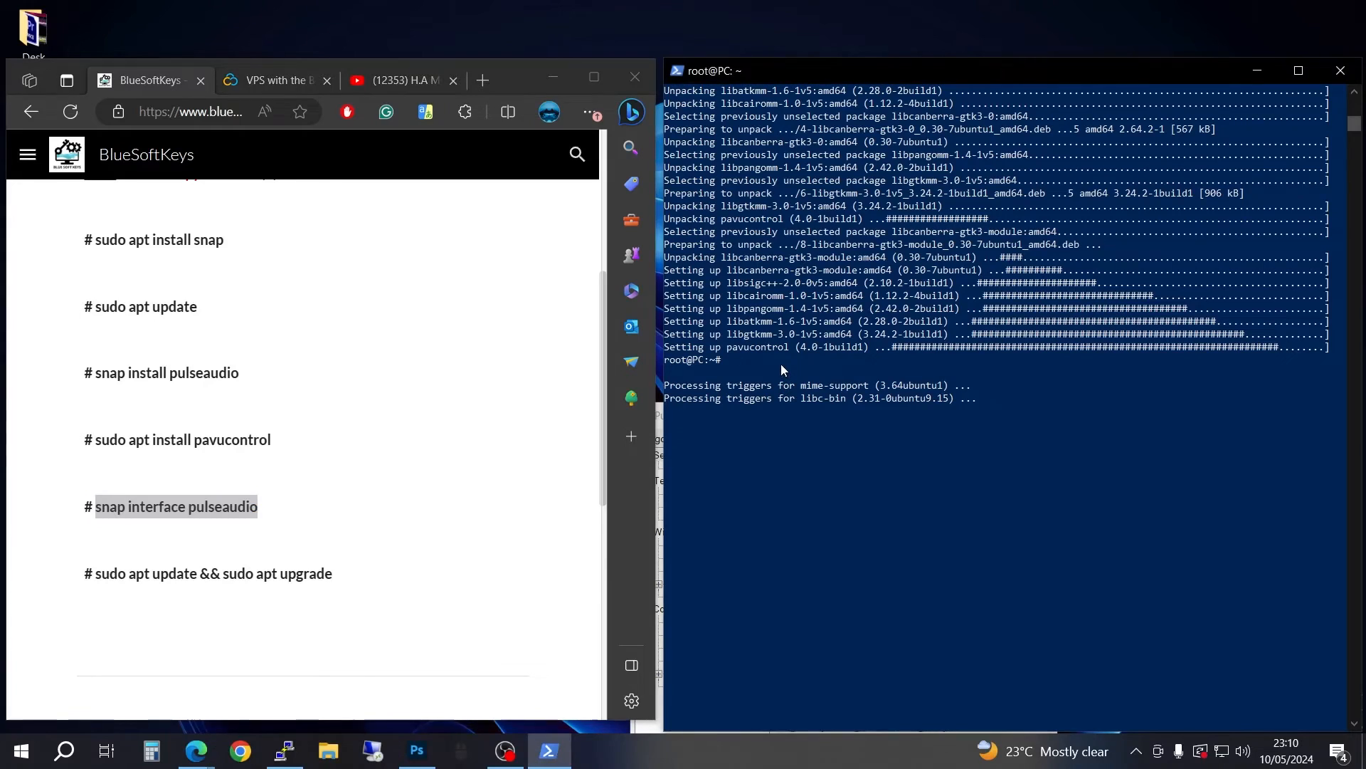
text(snap interface pulseaudio)
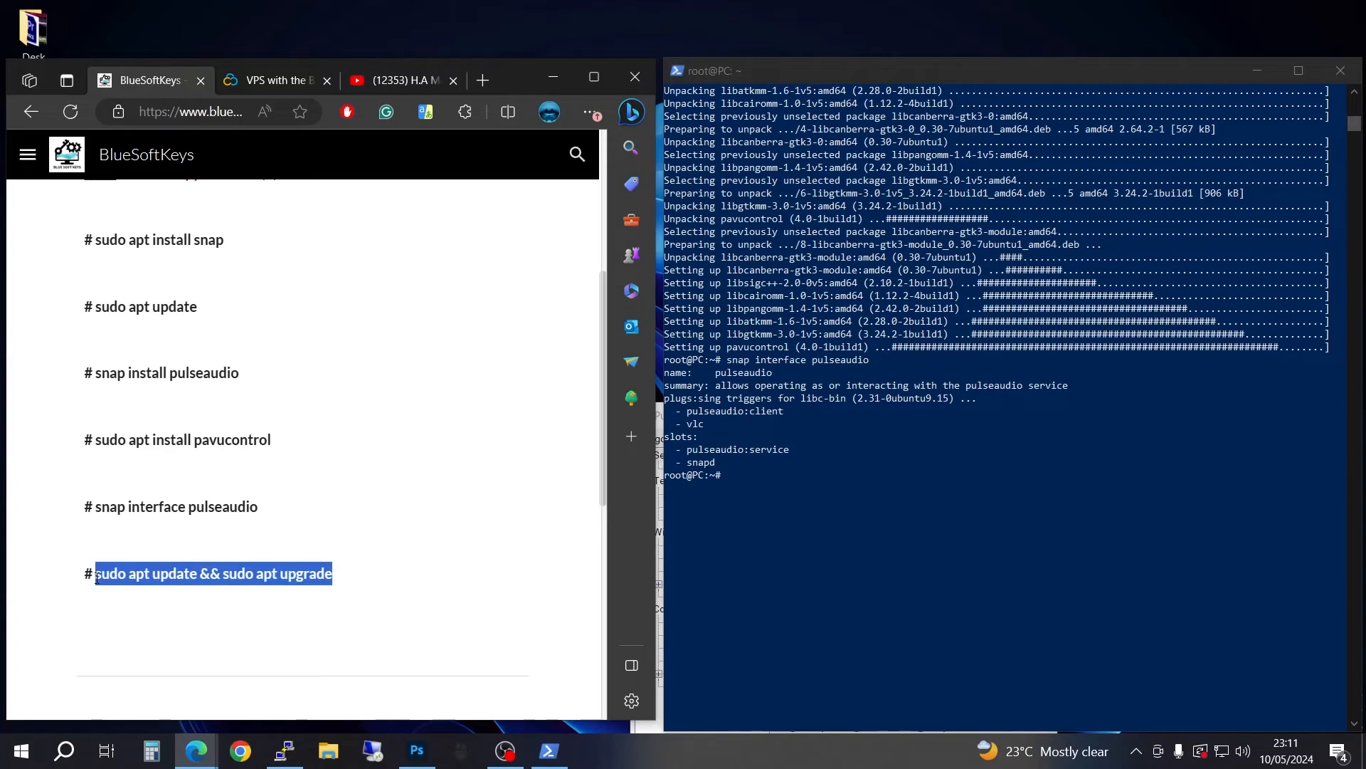
Run 'sudo apt update && sudo apt upgrade', then type 'reboot' at the prompt.
right_click(212, 573)
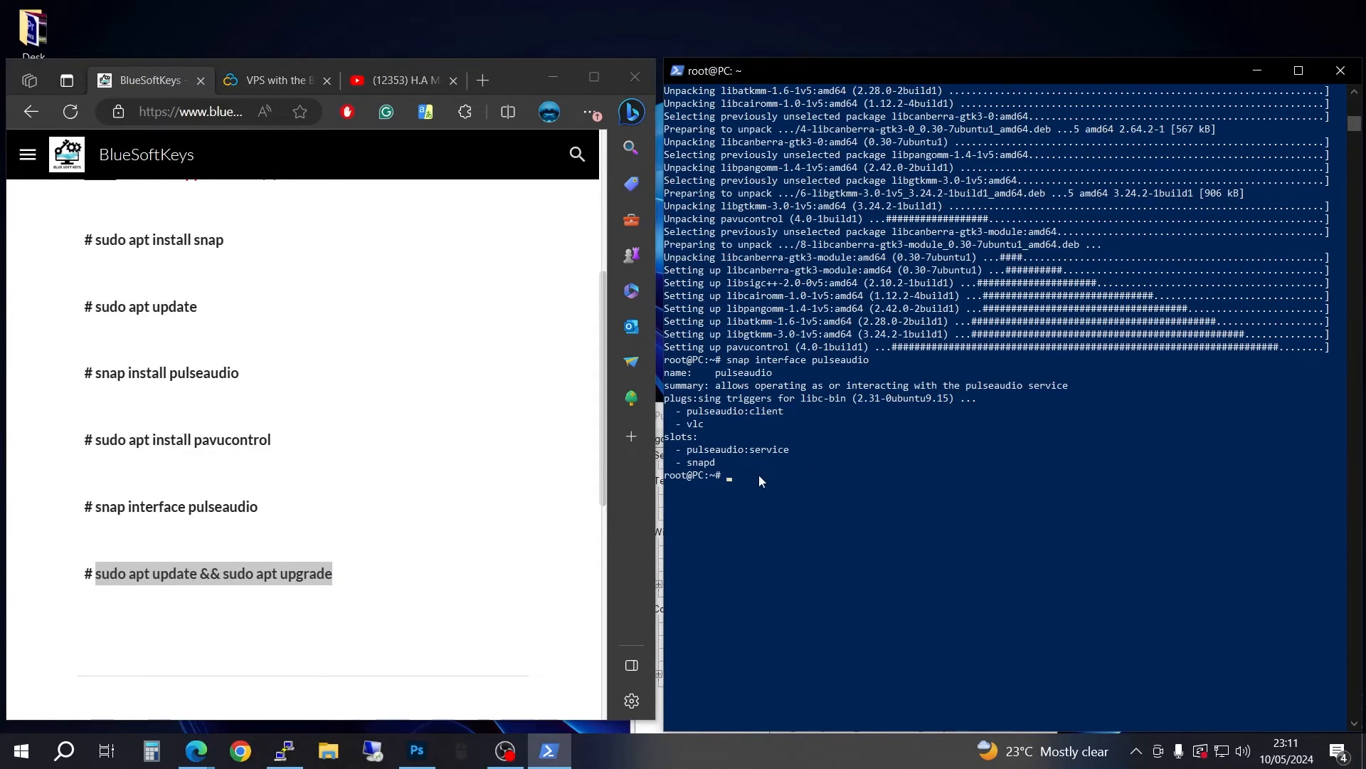
mouse_move(256, 587)
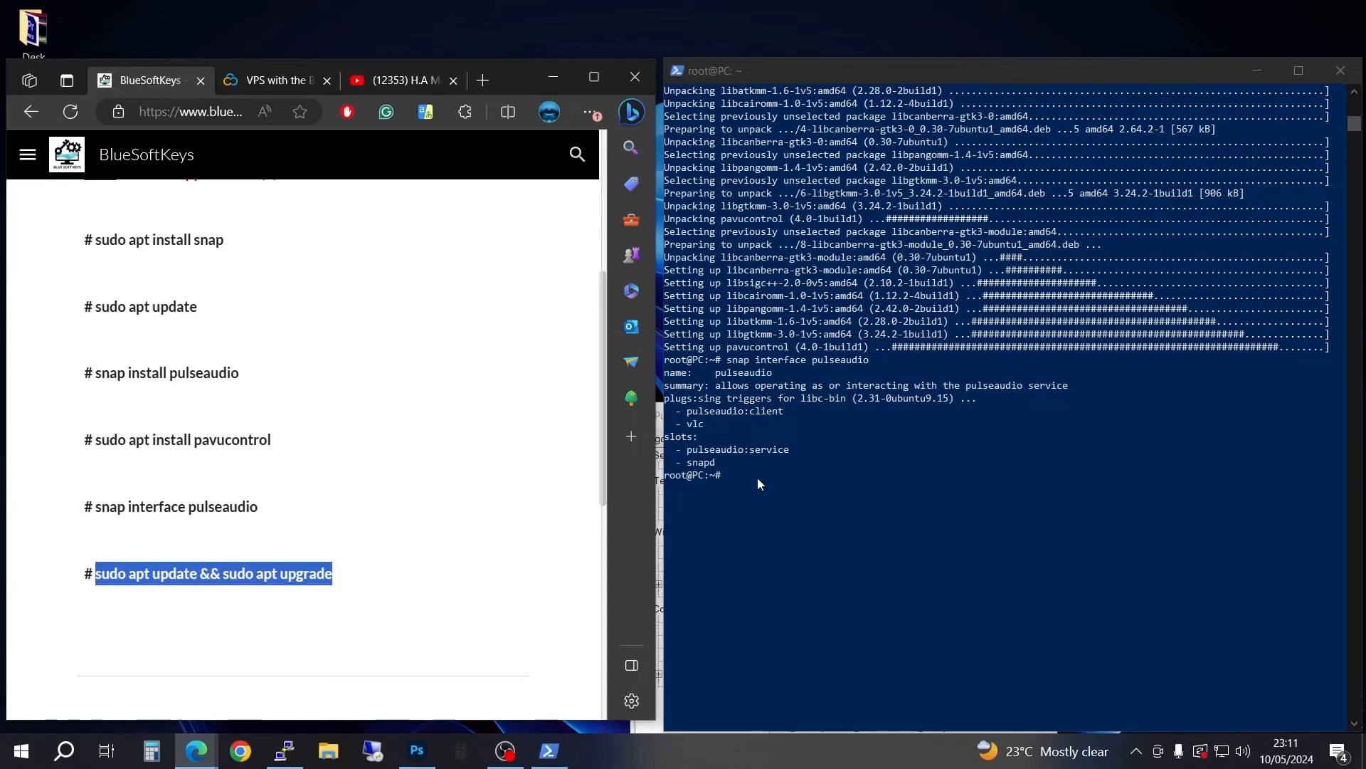
text(sudo apt update && sudo apt upgrade)
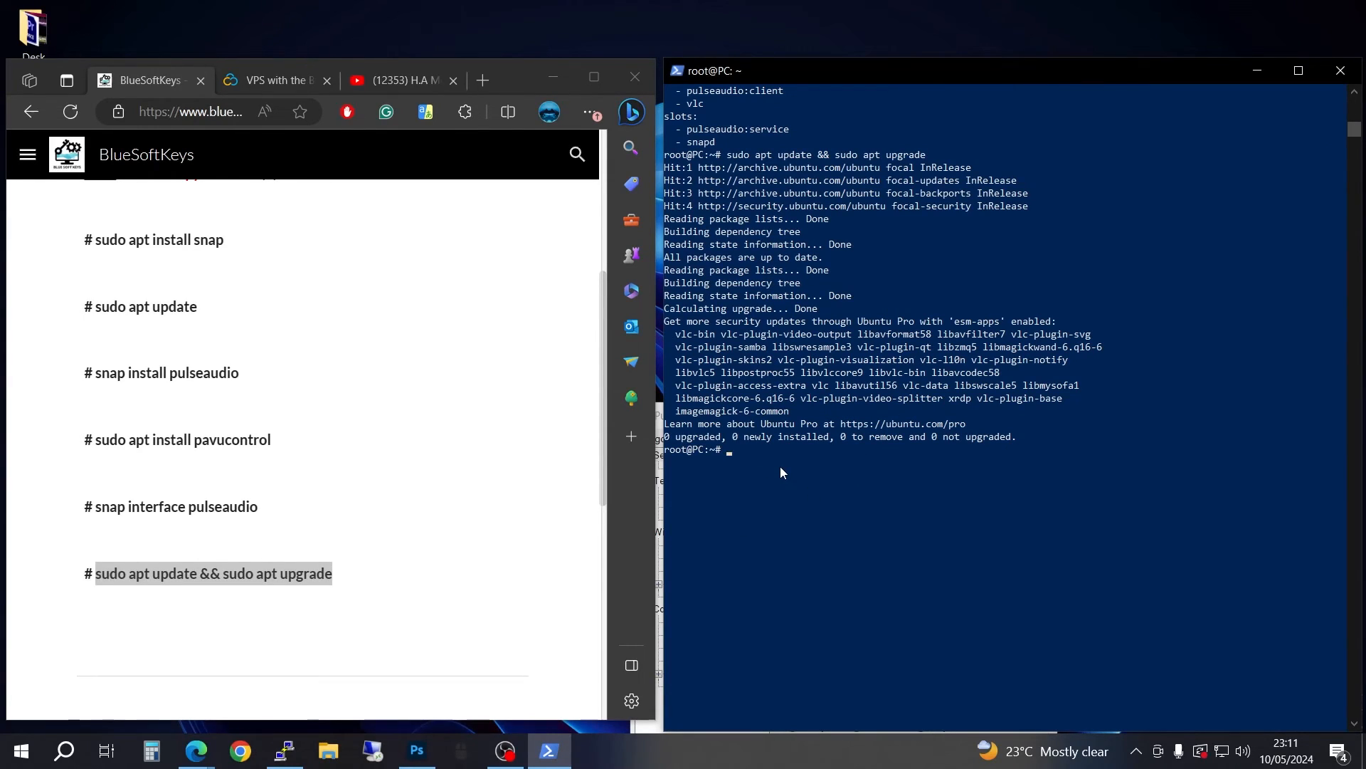
text(re)
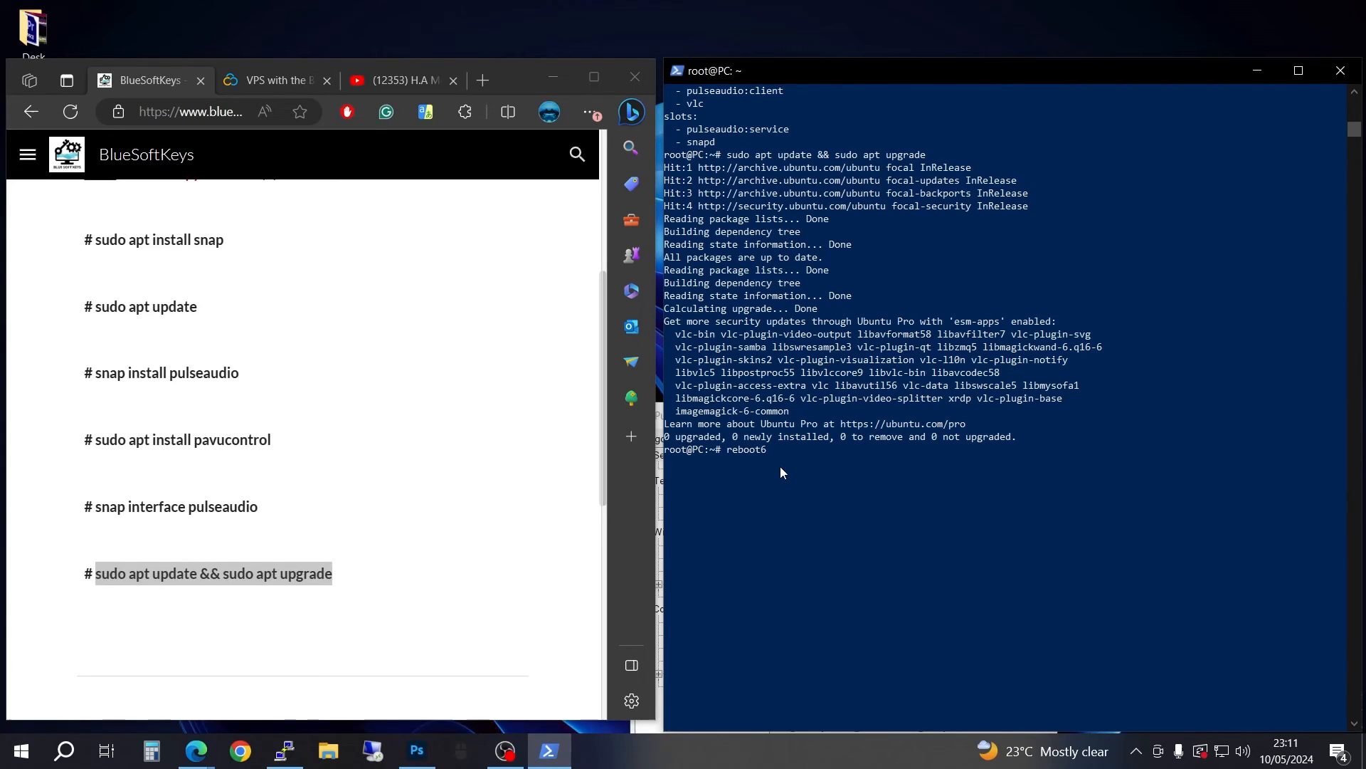
key(Backspace)
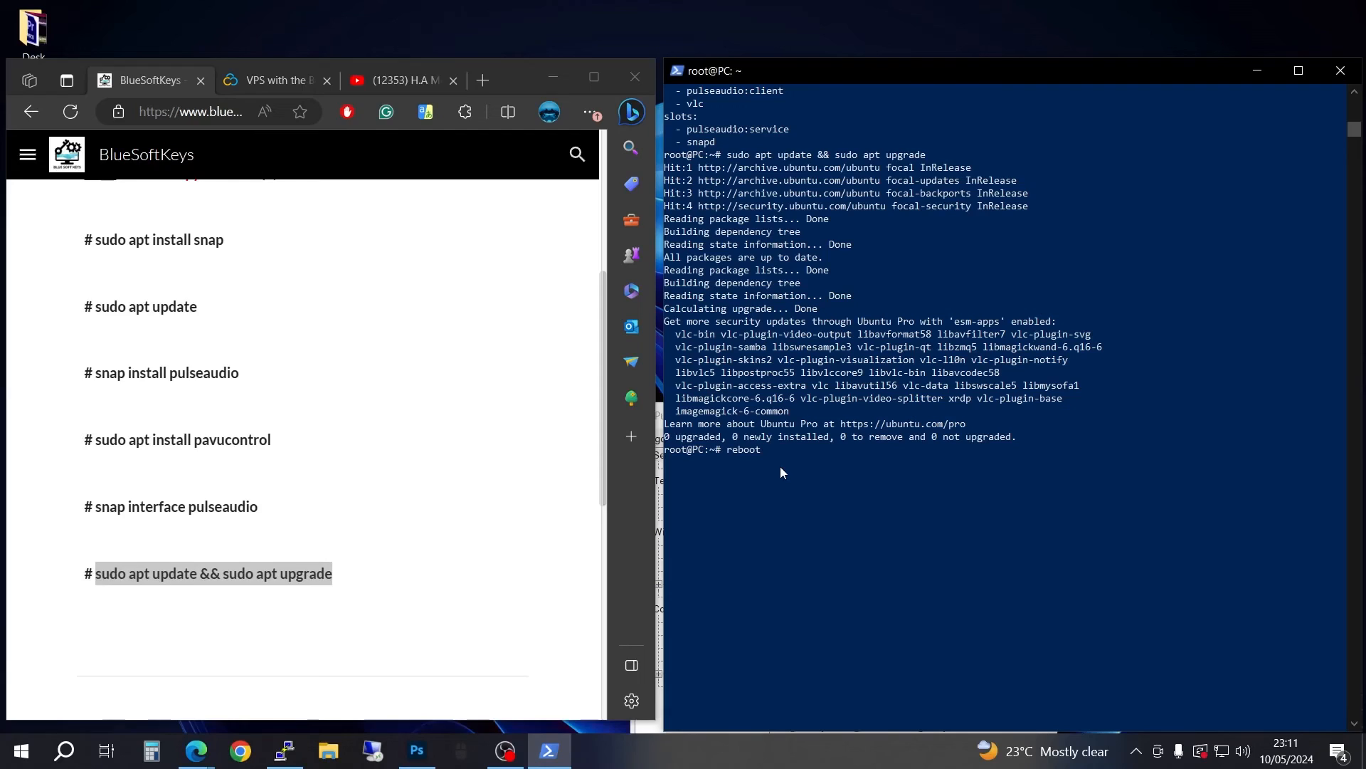